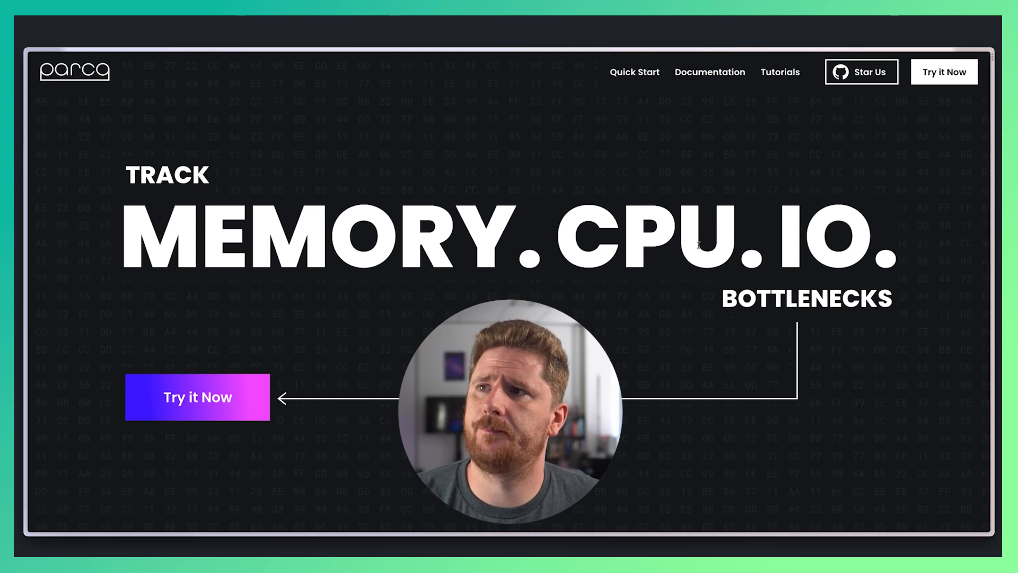
Open the Quick Start page showing the Binary download and run commands for Parca
click(634, 72)
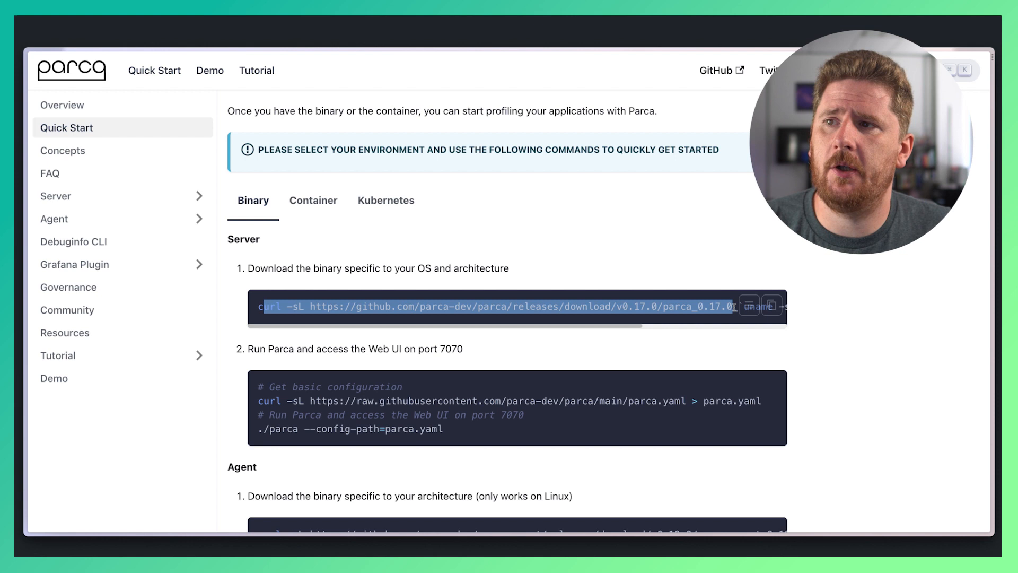
mouse_move(922, 294)
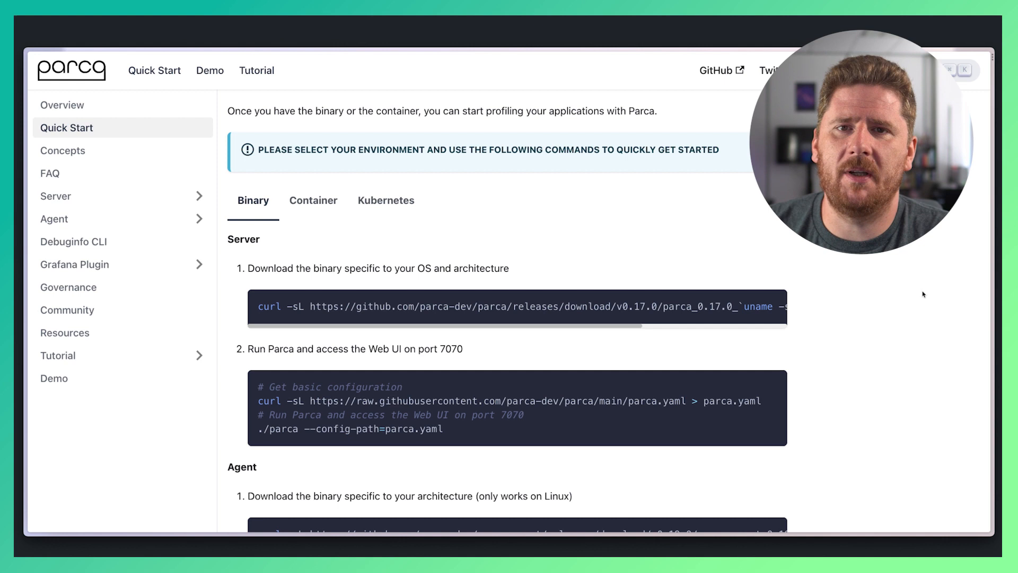
scroll(down, 3)
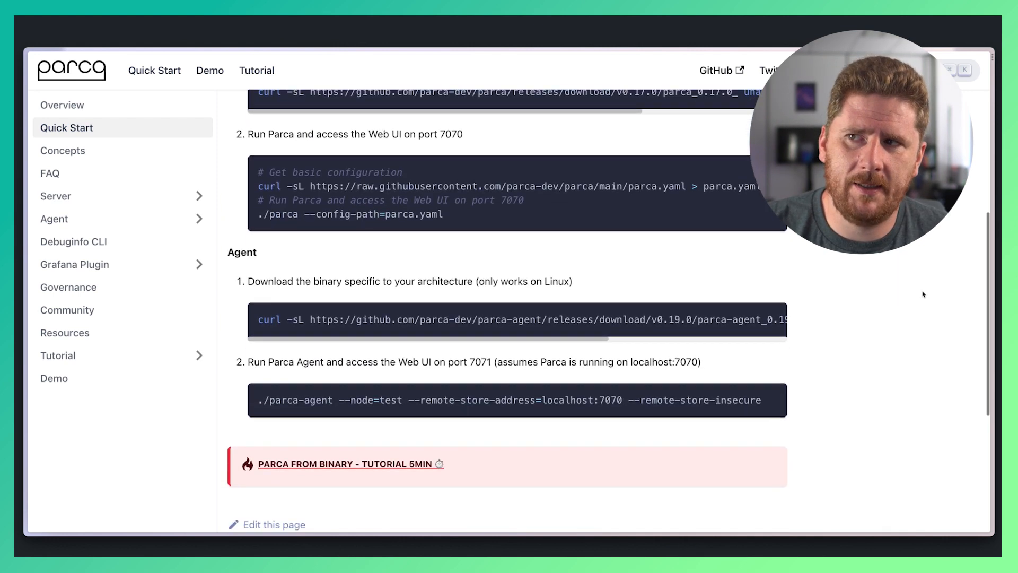
scroll(down, 3)
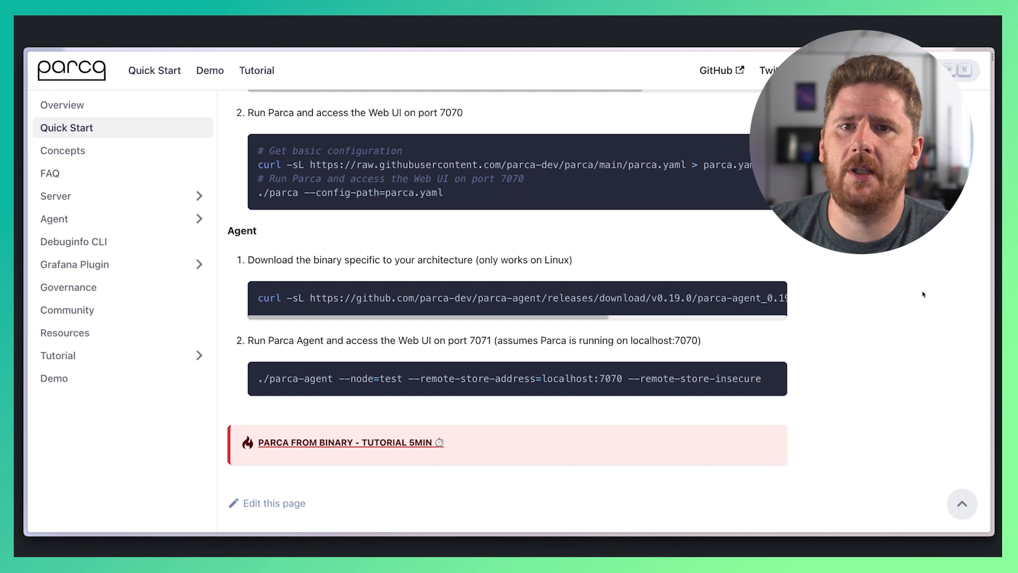
scroll(up, 3)
text(kubectl)
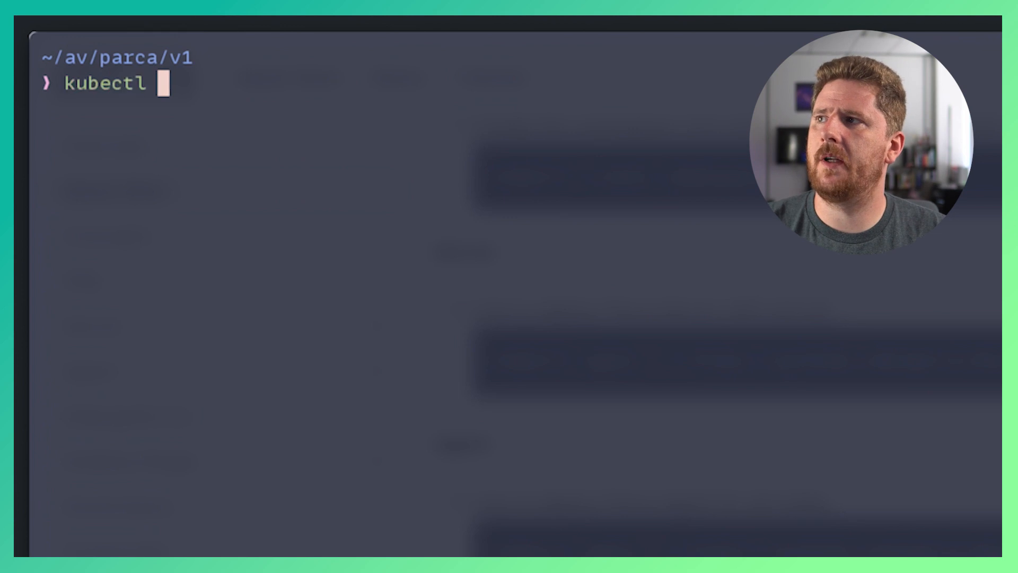
List the parca namespace pods with kubectl: the Parca server and three agents
text(-n parca)
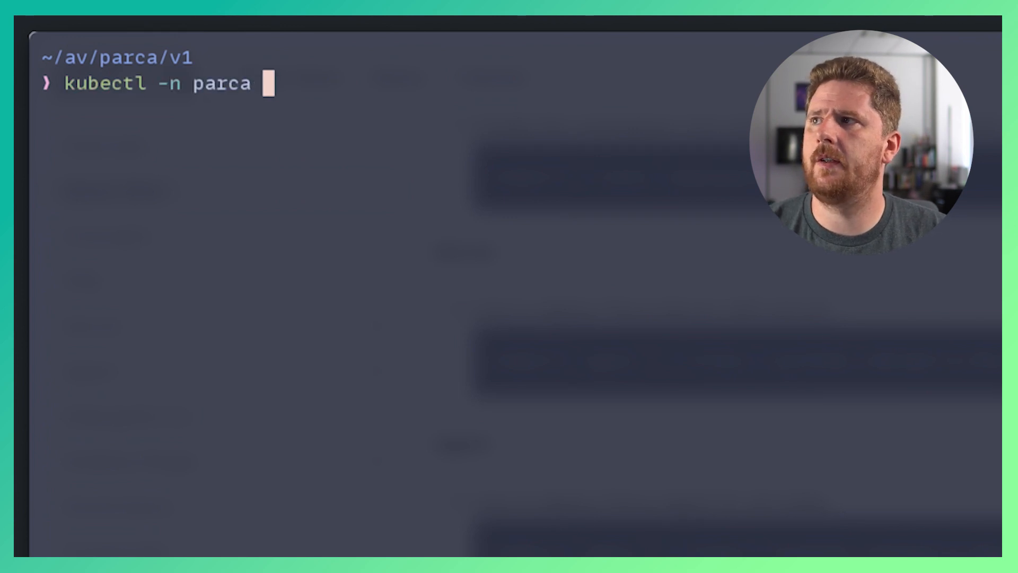
text(get pods)
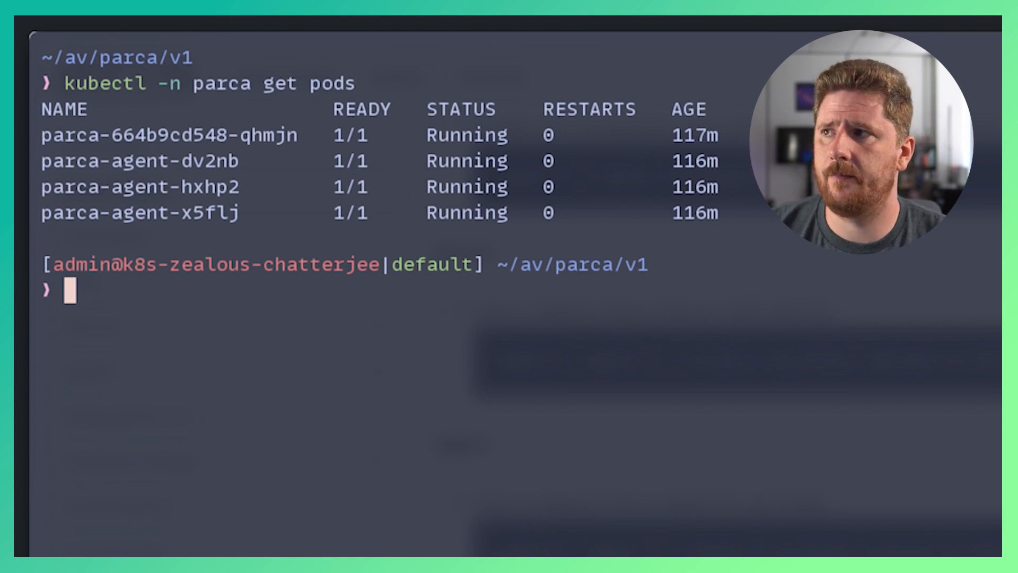
text(kubectl)
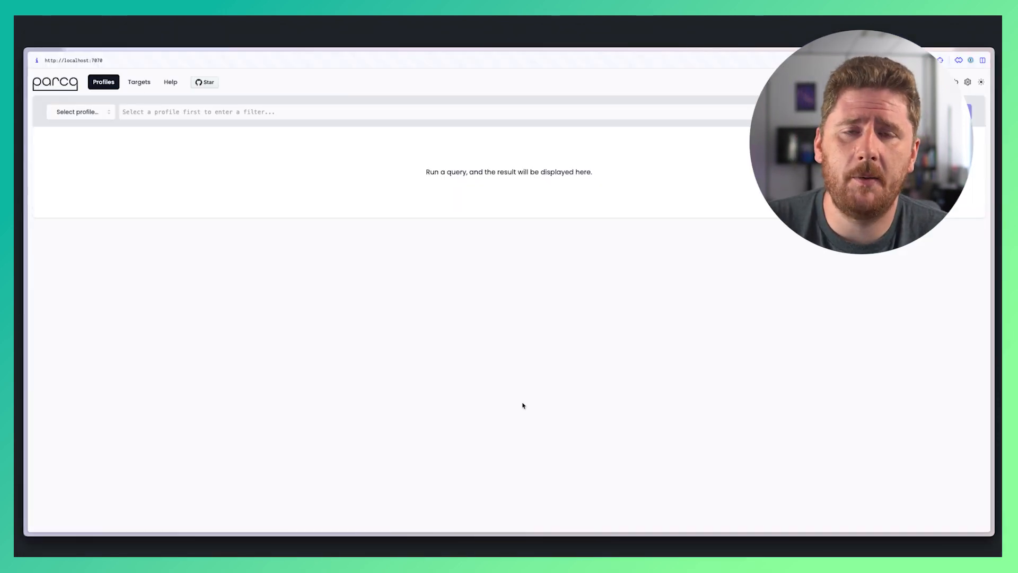
View the three Parca Agents on Targets and highlight the first agent's scrape duration
click(139, 82)
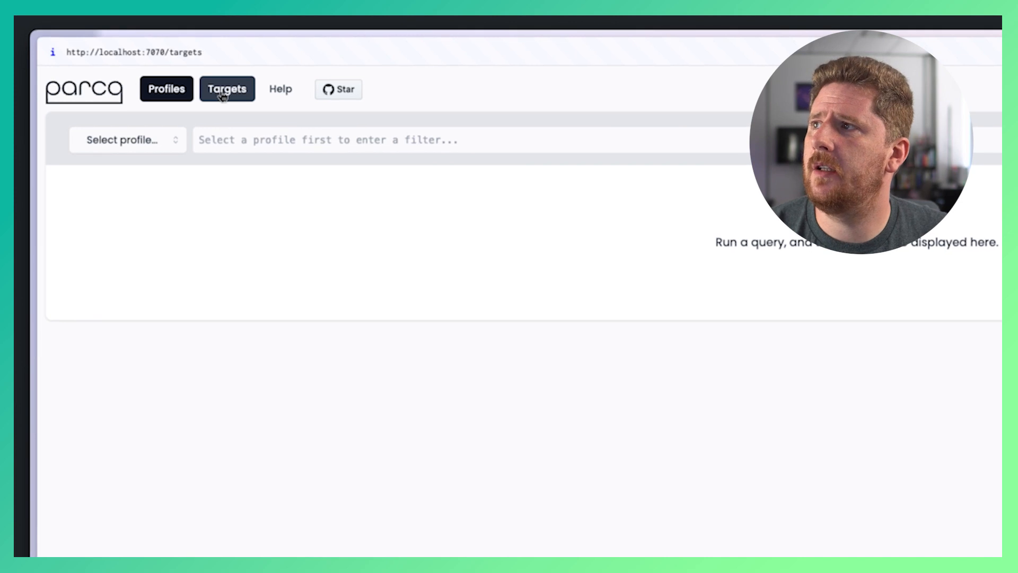
click(228, 89)
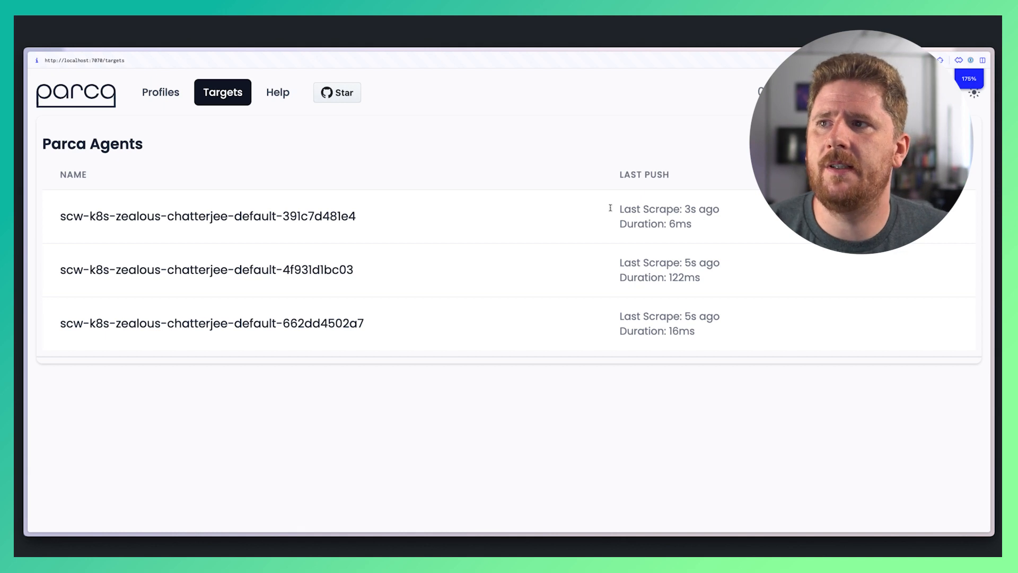
double_click(654, 224)
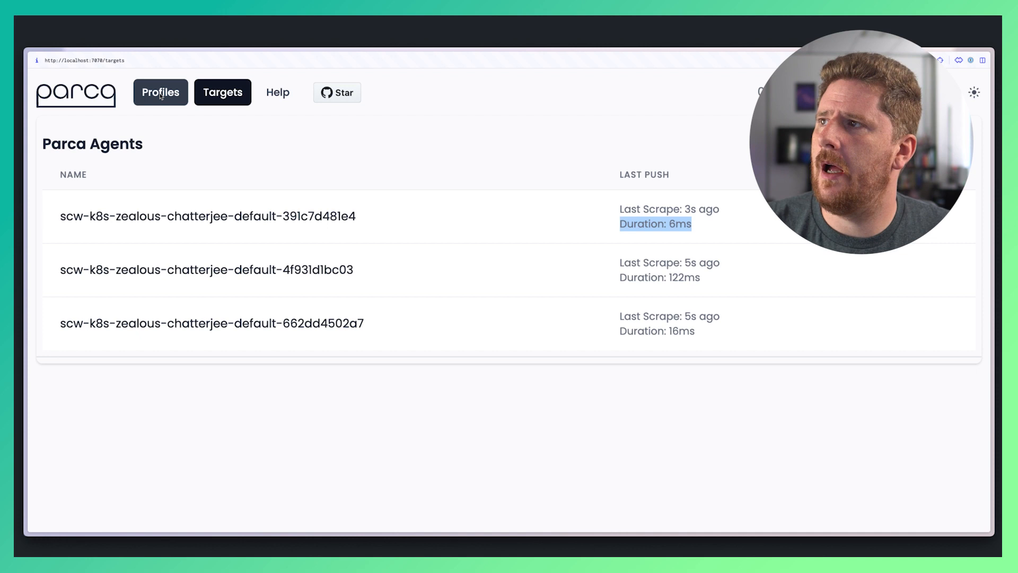
Return to the Profiles page and choose CPU Samples as the profile type
click(159, 91)
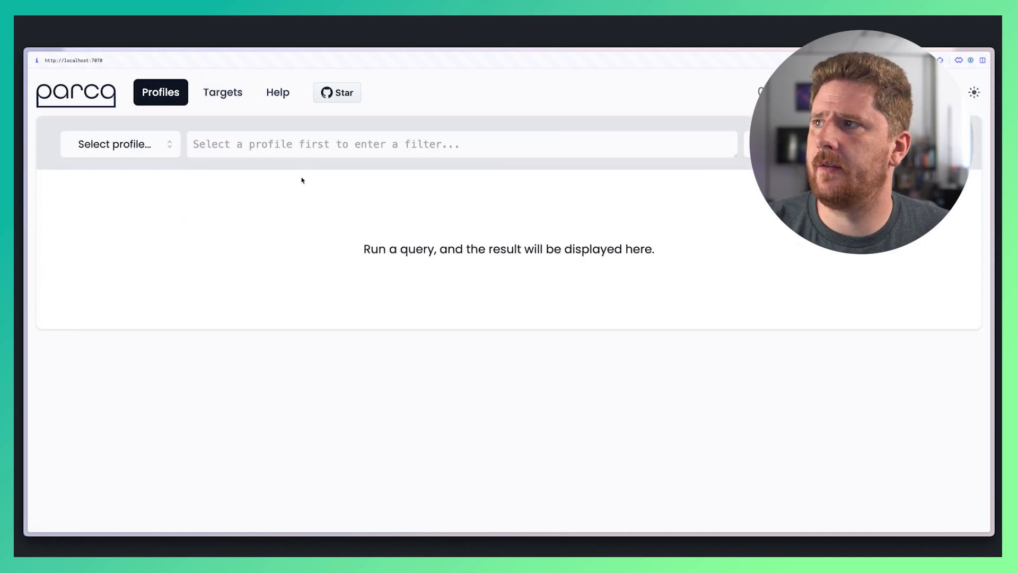
click(118, 144)
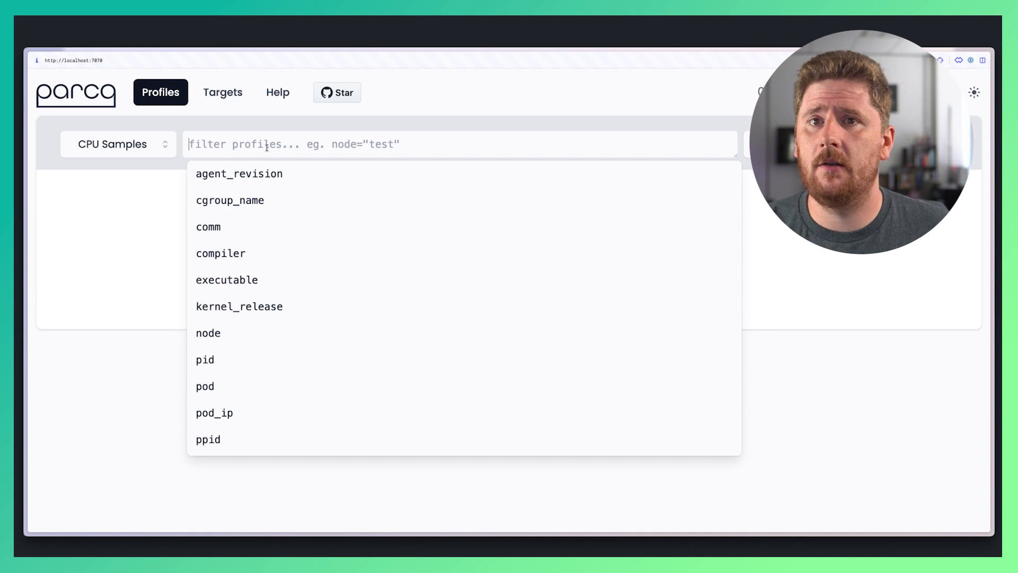
mouse_move(538, 120)
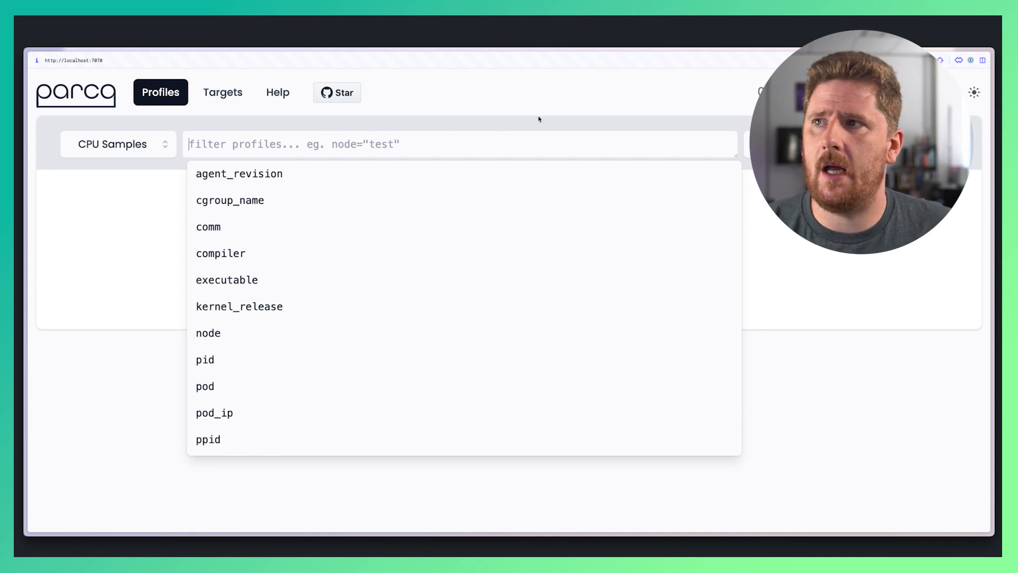
mouse_move(569, 108)
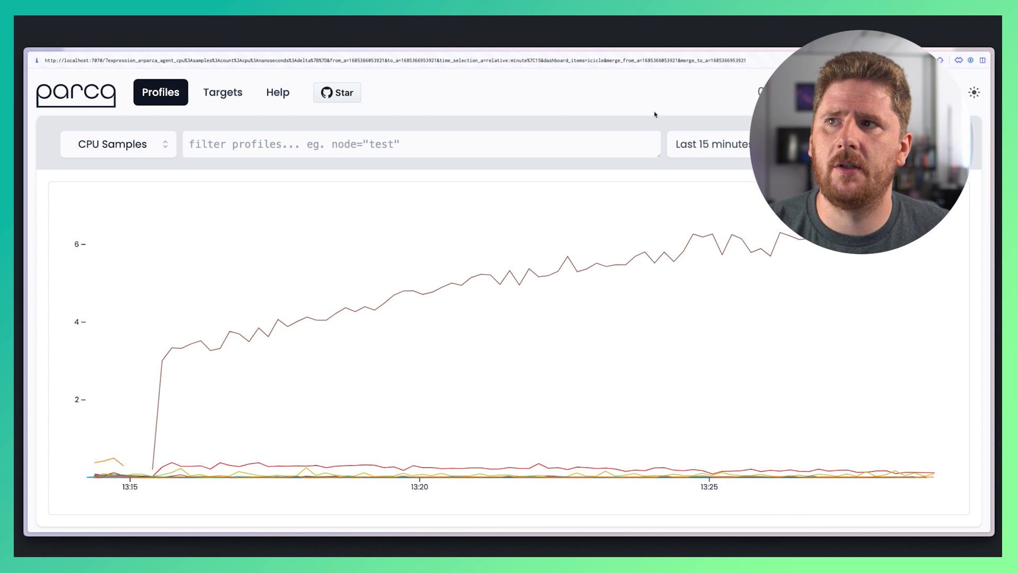
mouse_move(645, 99)
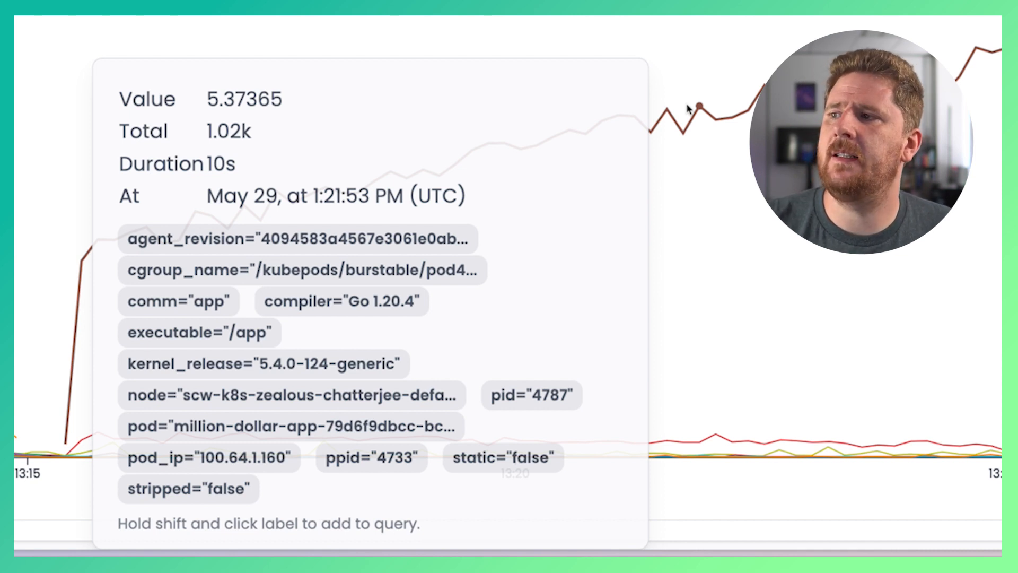
Hover the climbing CPU Samples series to inspect its labels
click(199, 332)
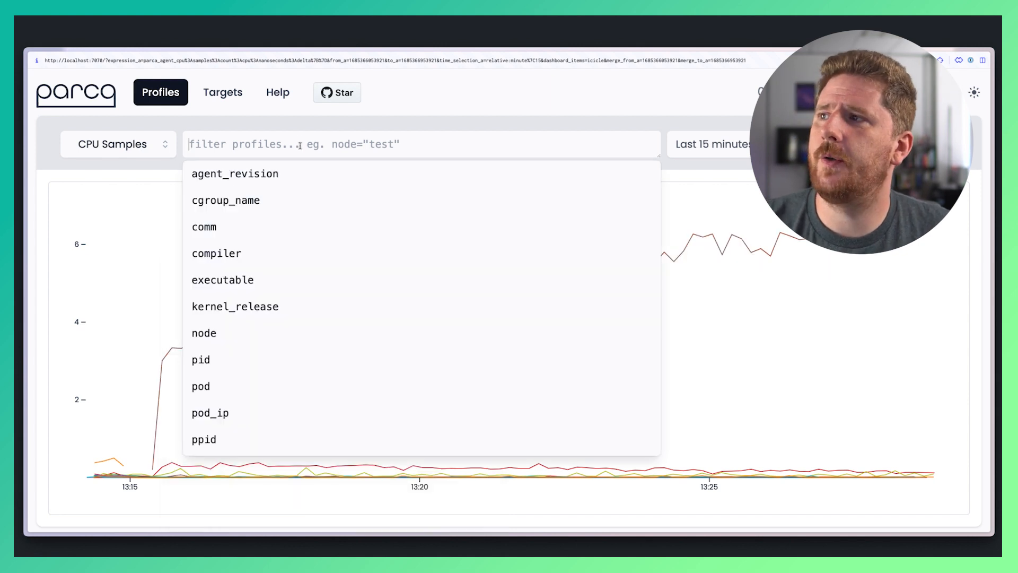
Filter CPU Samples to pod million-dollar-app-79d6f9dbcc-bclcc via pod="mil autocomplete
click(200, 386)
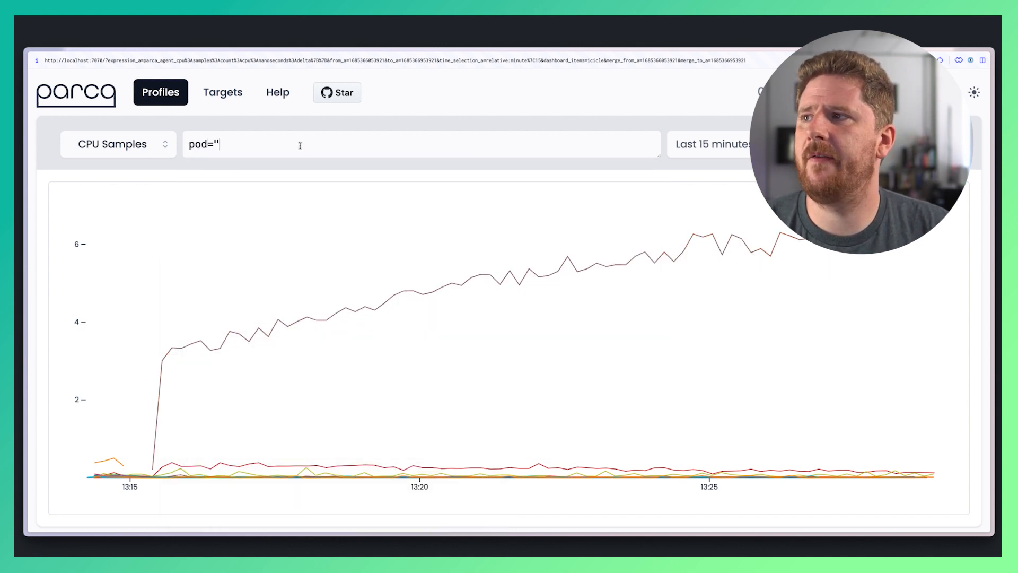
text(mil)
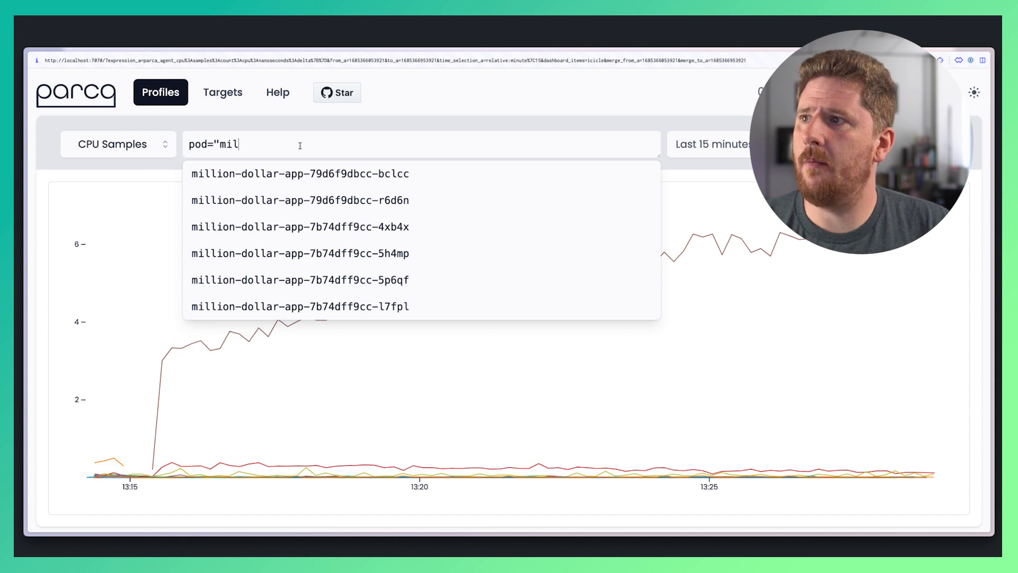
mouse_move(717, 254)
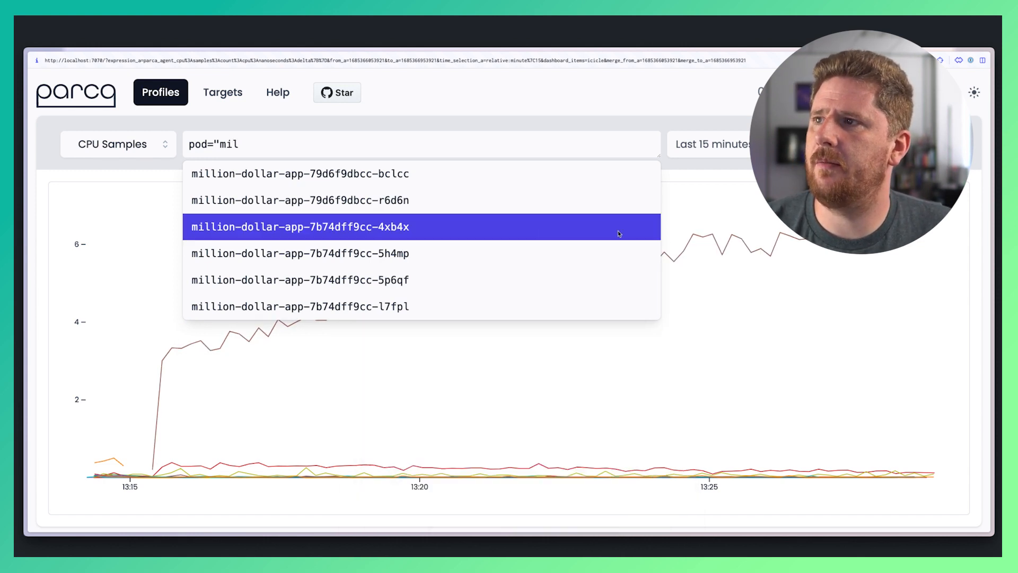
click(300, 174)
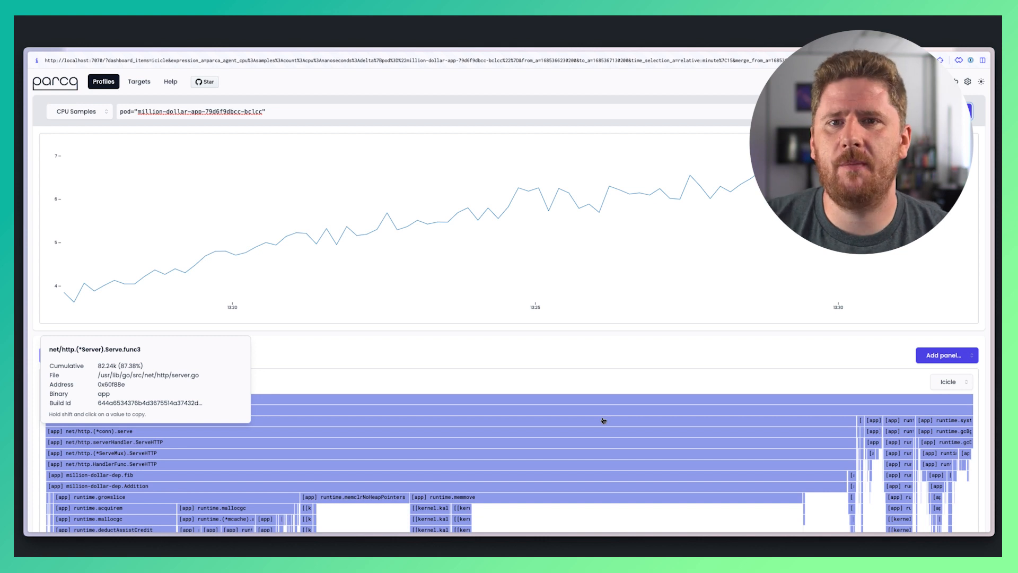
mouse_move(663, 374)
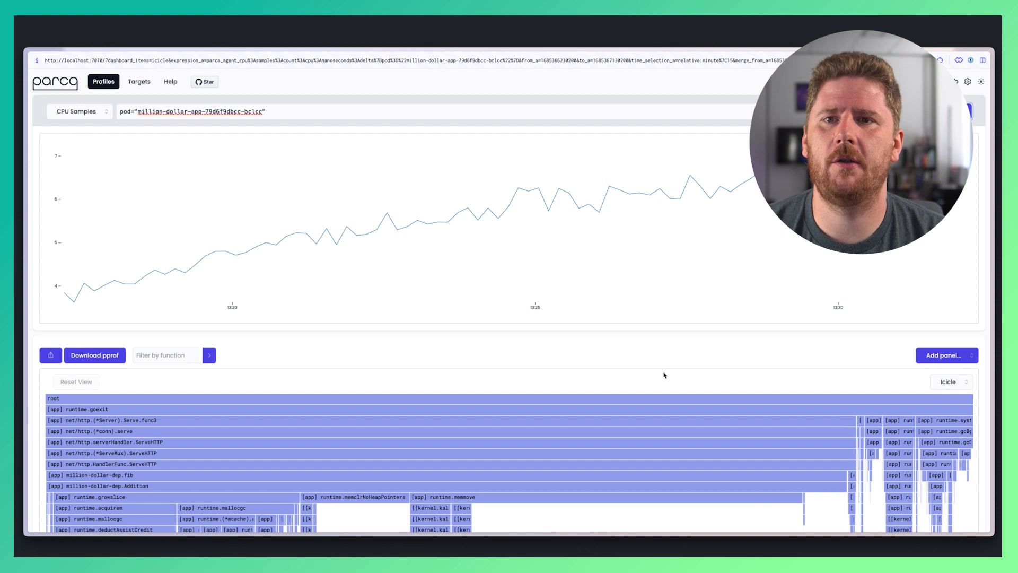
mouse_move(639, 382)
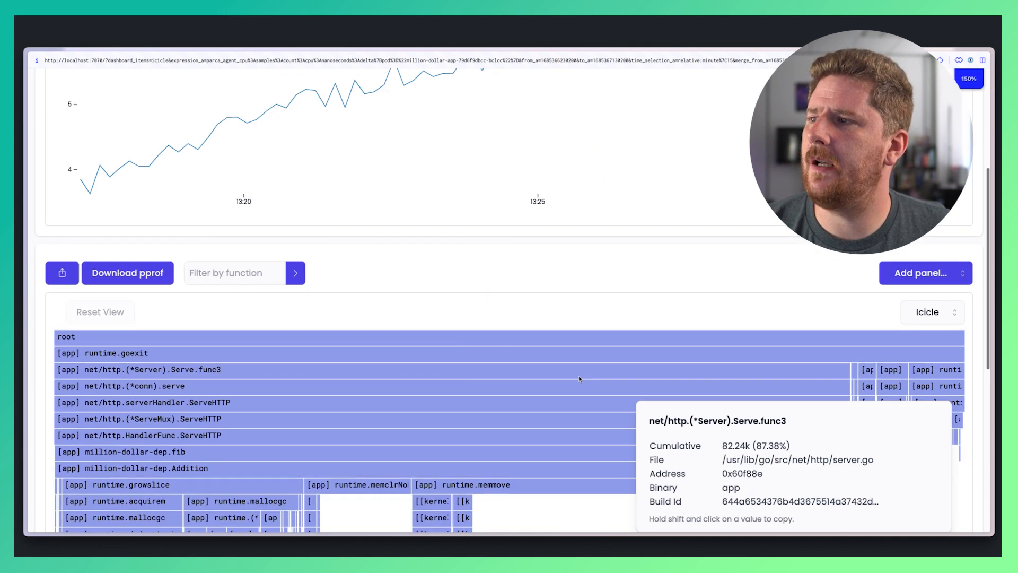
scroll(down, 3)
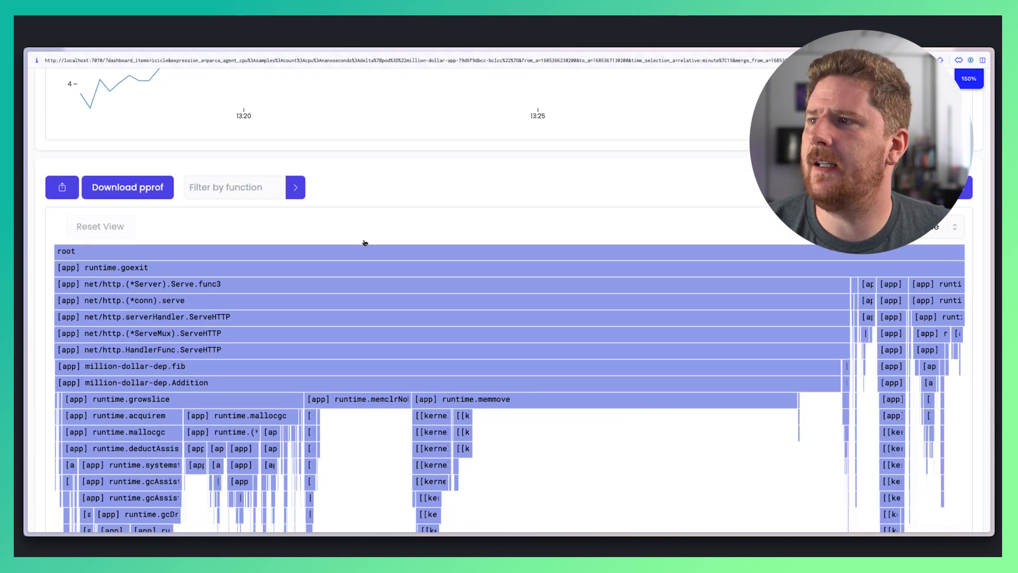
mouse_move(351, 260)
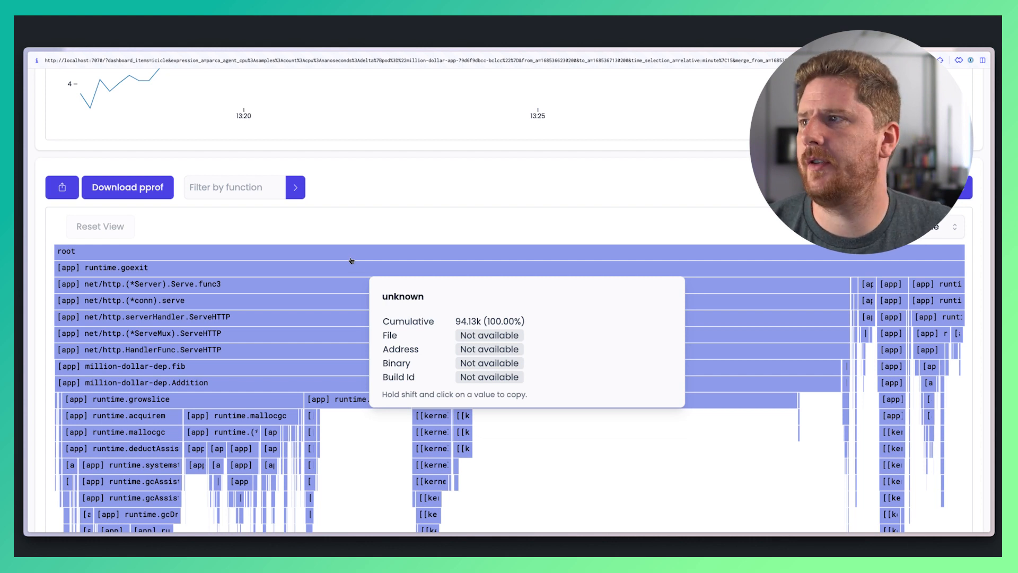
mouse_move(318, 333)
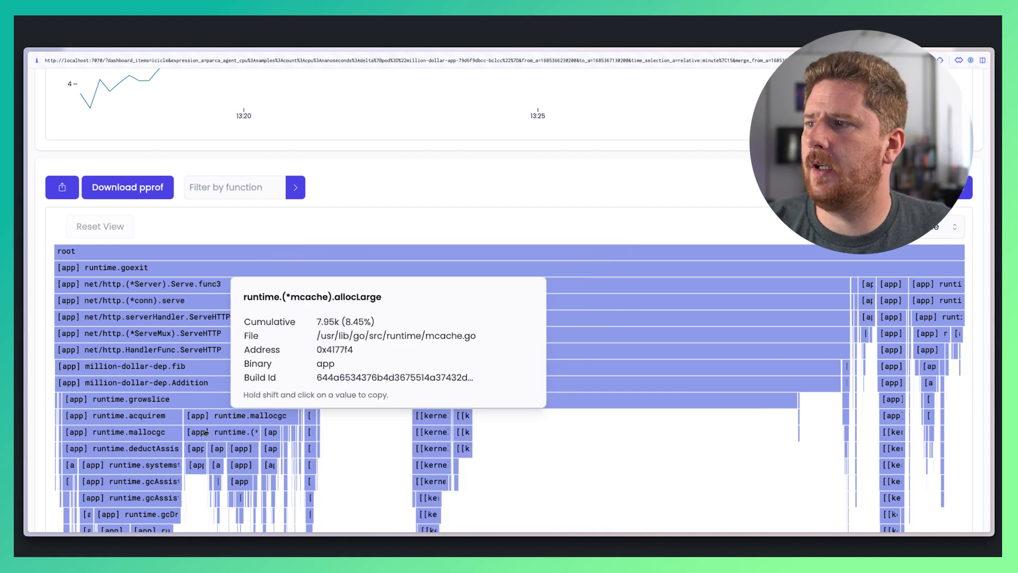
mouse_move(128, 415)
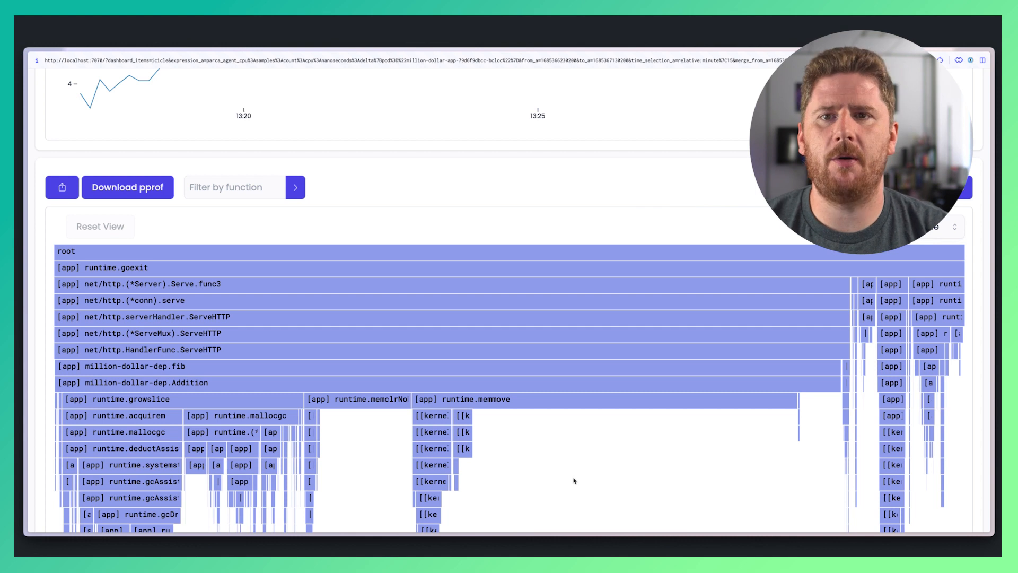
mouse_move(316, 383)
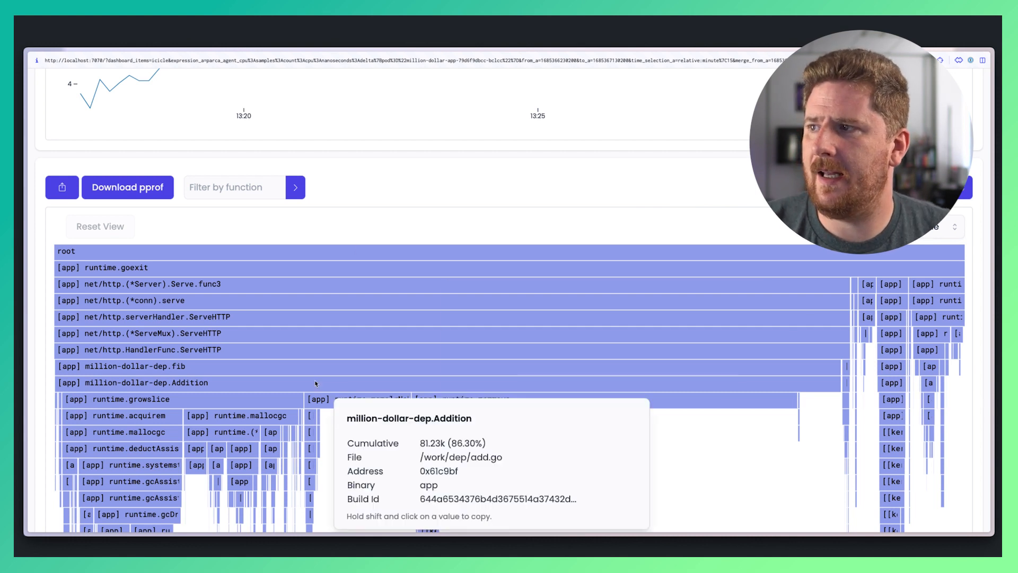
mouse_move(164, 365)
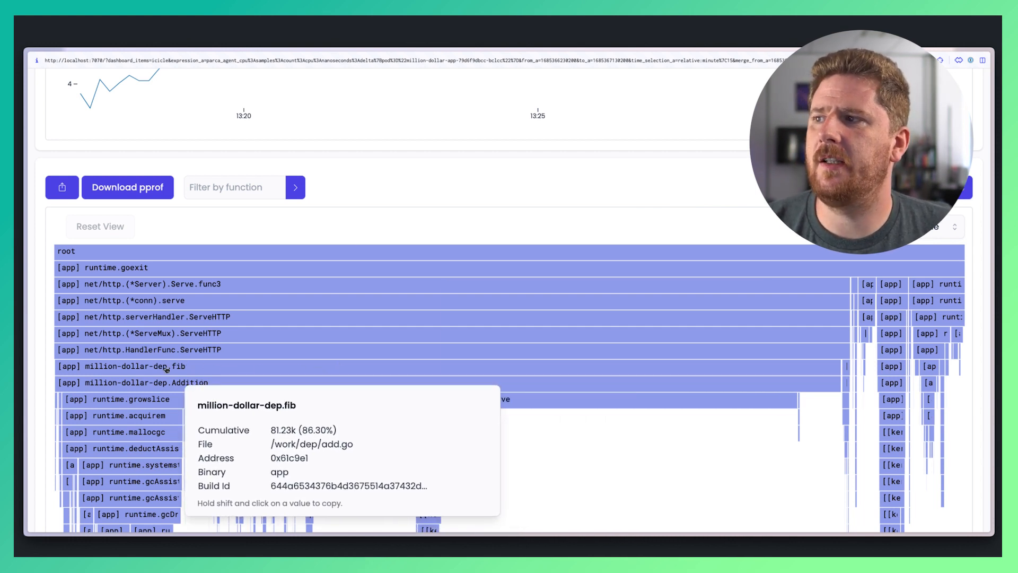
mouse_move(221, 370)
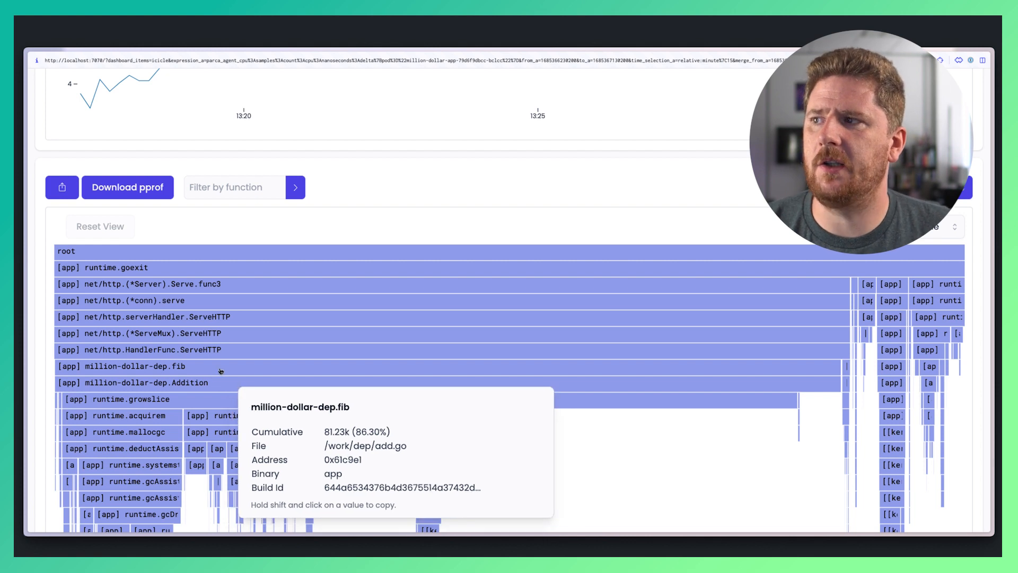
mouse_move(198, 370)
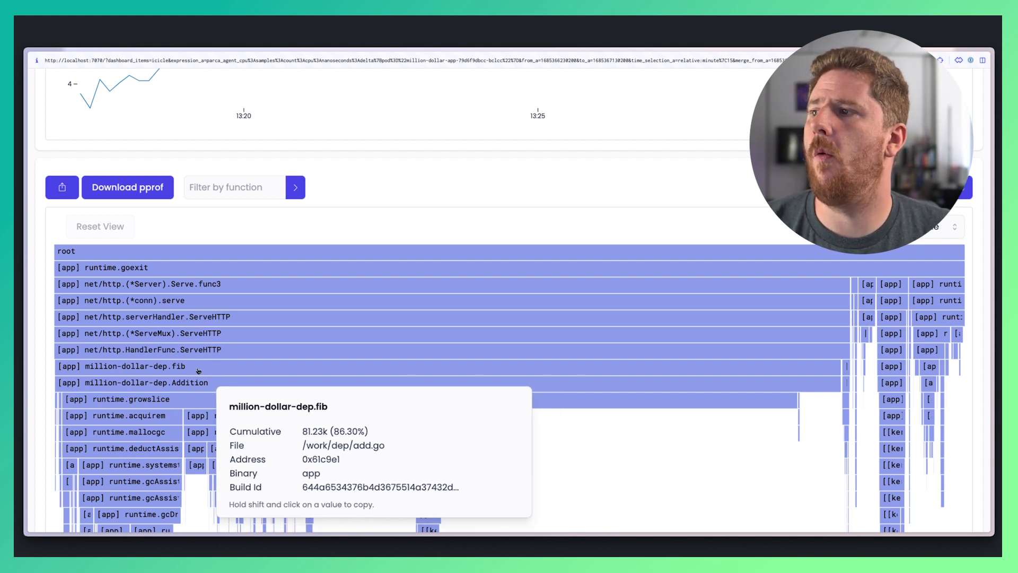
mouse_move(222, 382)
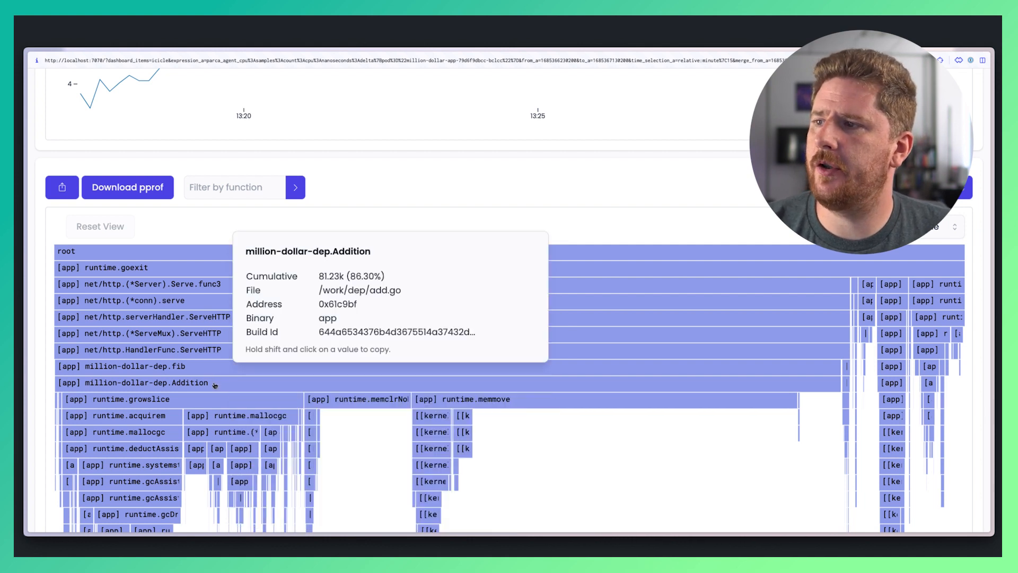
mouse_move(218, 370)
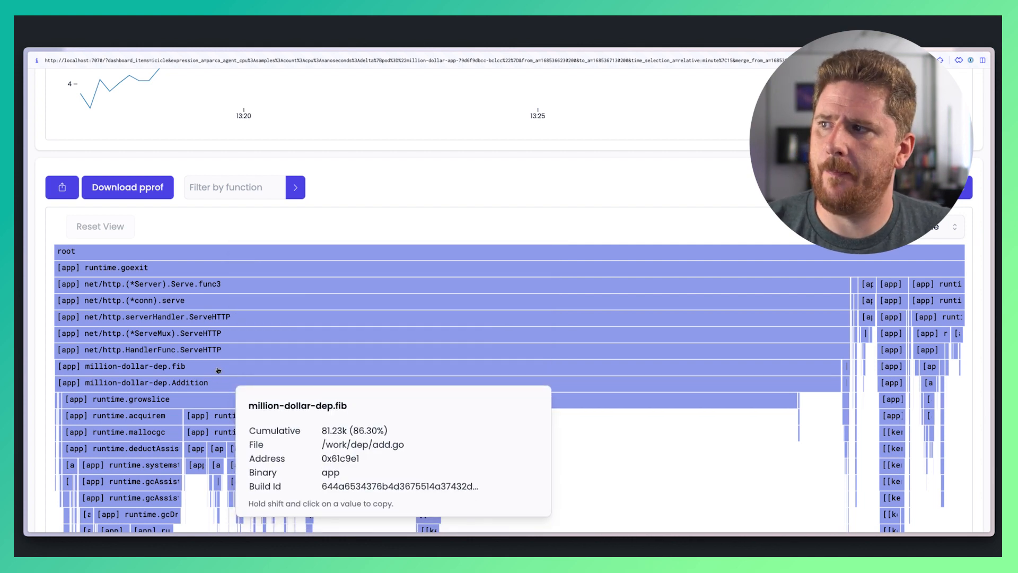
mouse_move(476, 398)
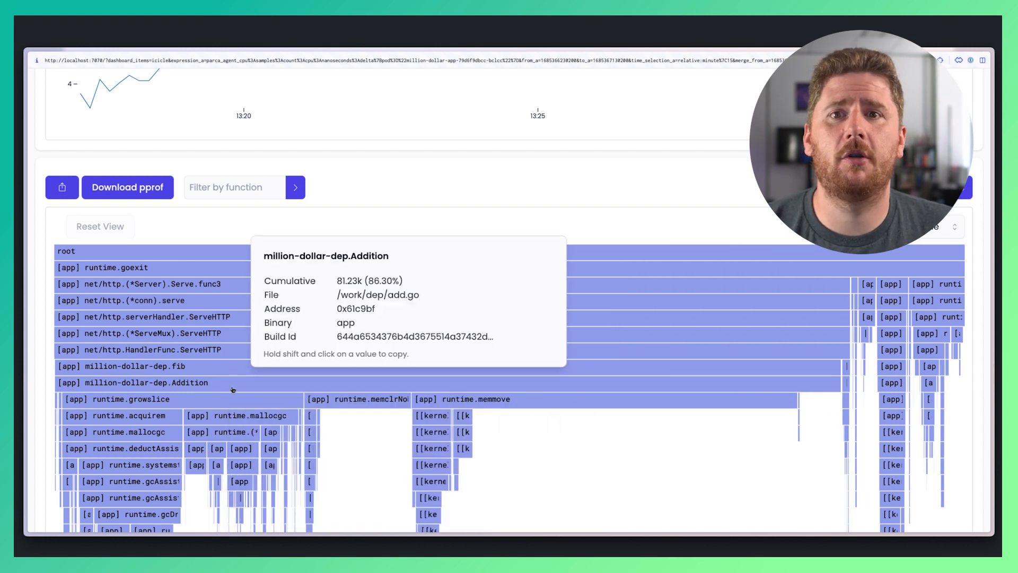
mouse_move(249, 390)
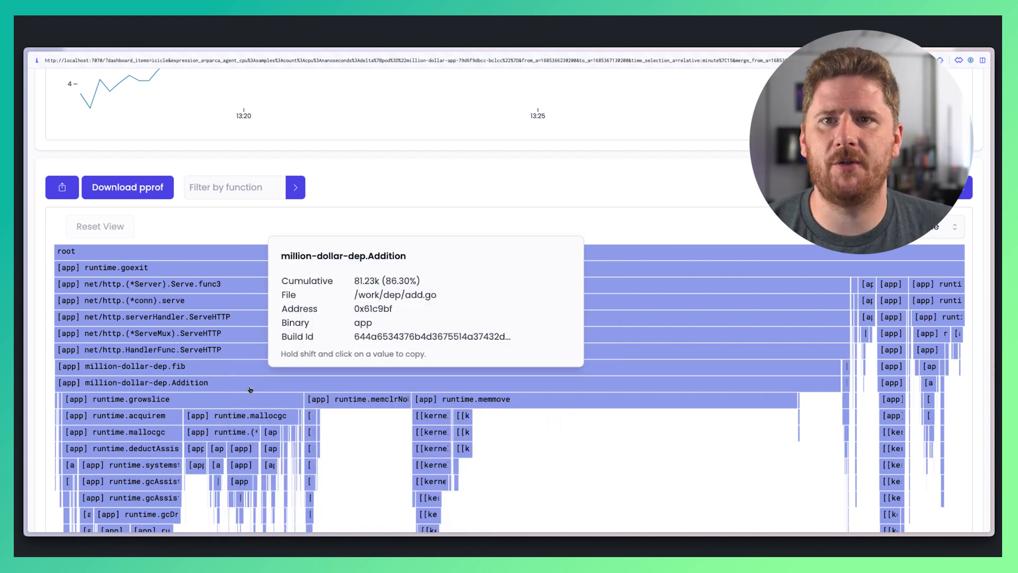
mouse_move(203, 370)
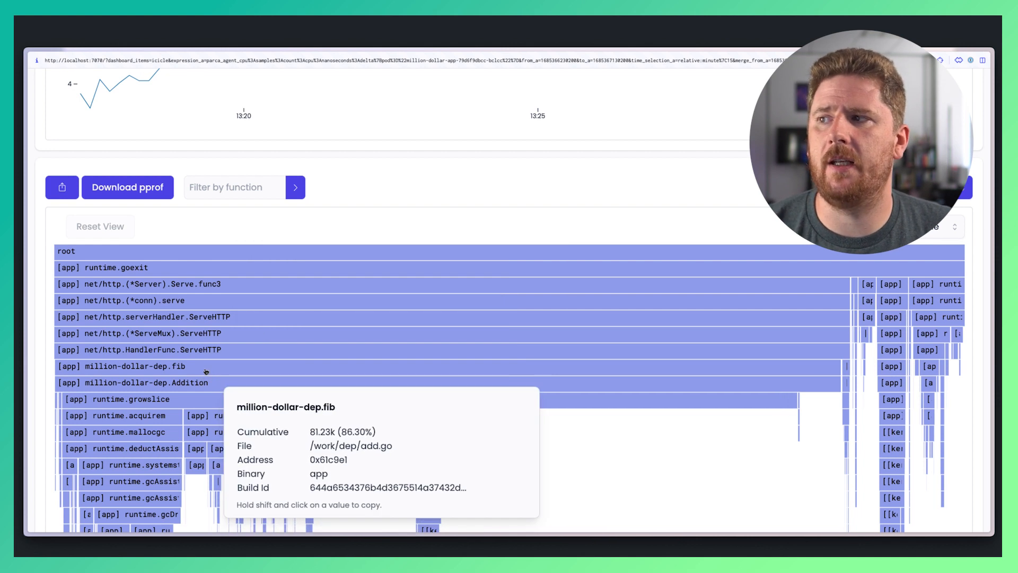
mouse_move(515, 472)
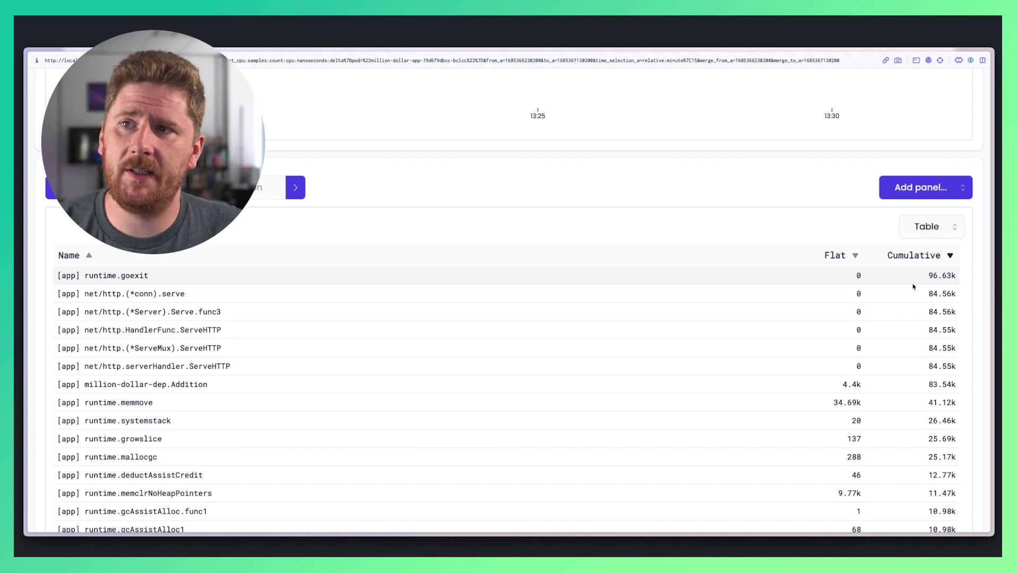
mouse_move(923, 260)
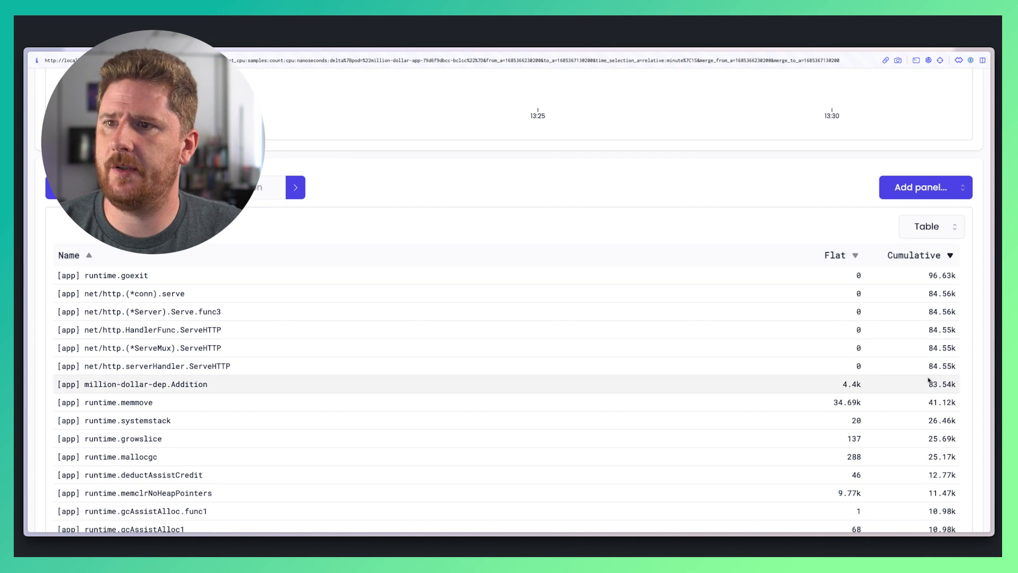
mouse_move(944, 420)
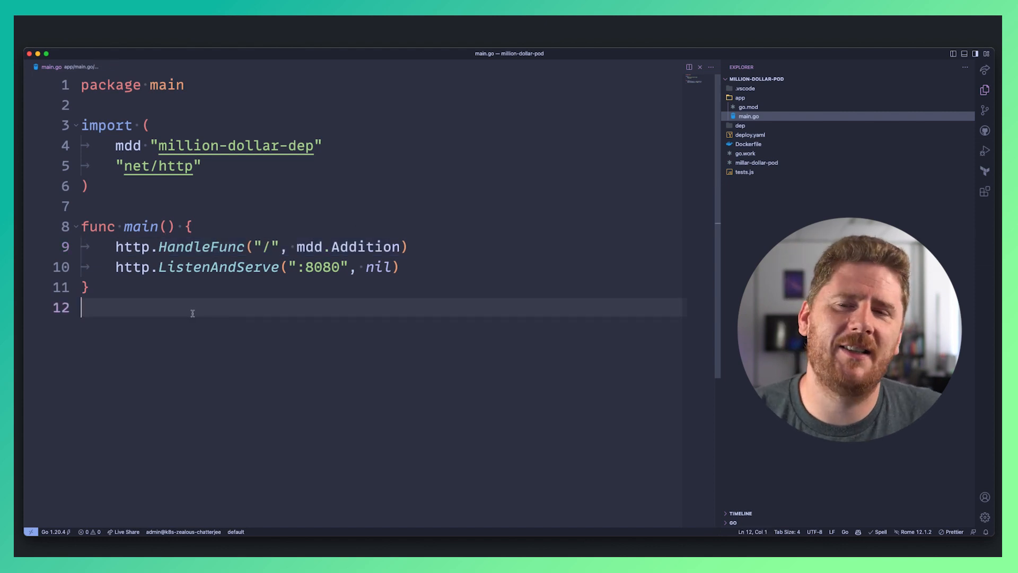
Look at the mdd.Addition handler in main.go and expand the dep folder
click(740, 125)
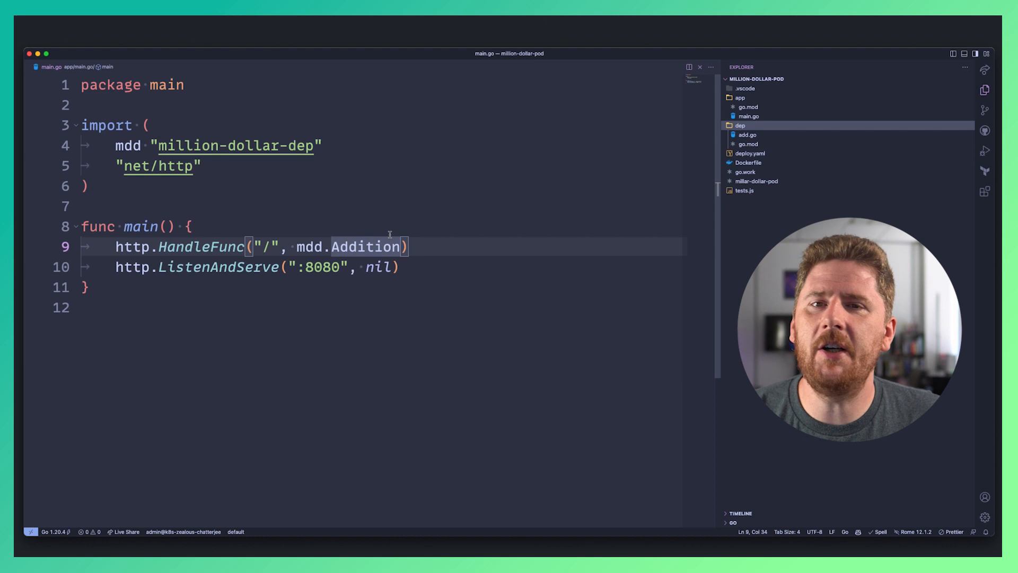
mouse_move(357, 246)
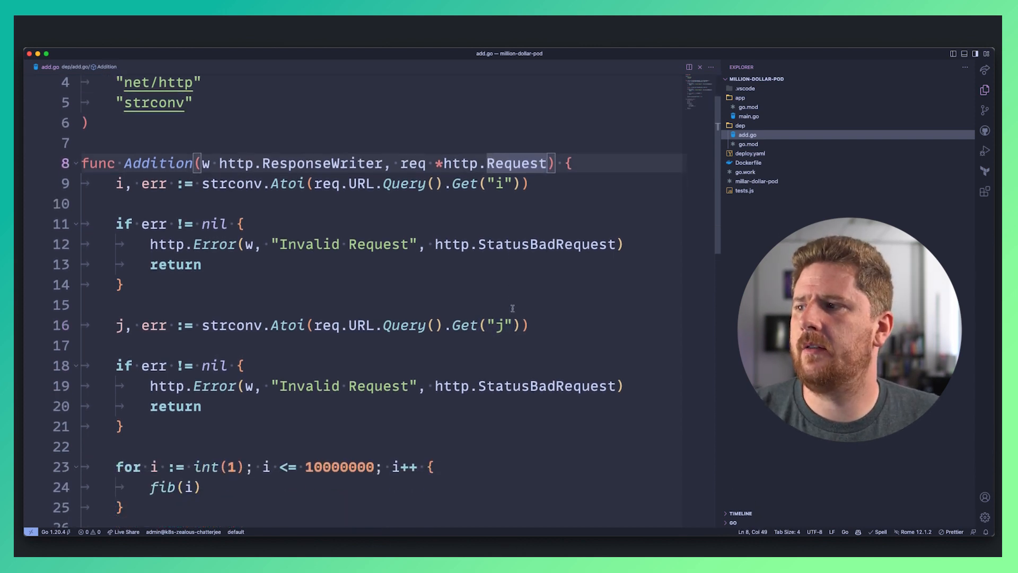
Review add.go's loop calling fib ten million times, then return to main.go
scroll(down, 3)
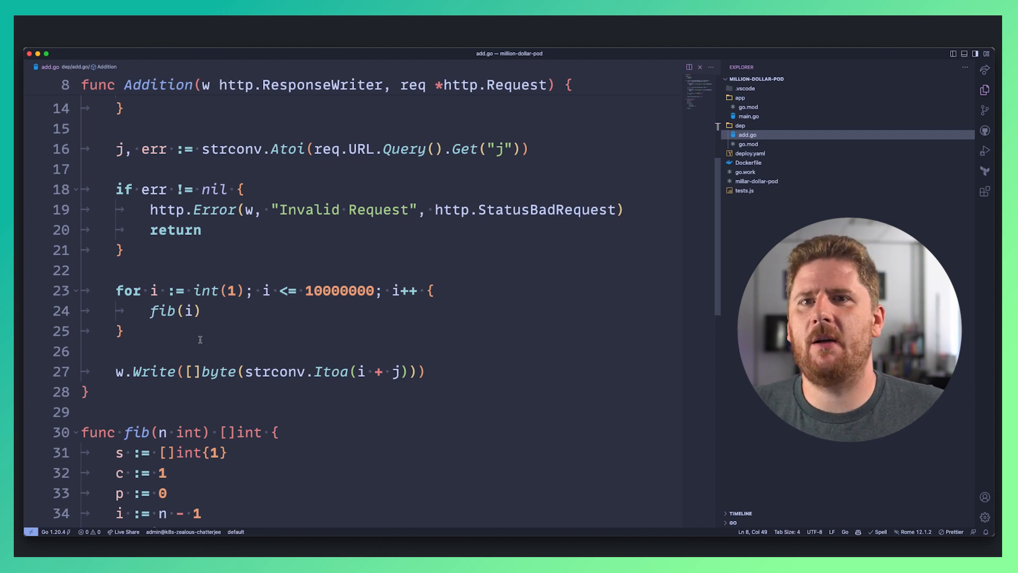
click(120, 331)
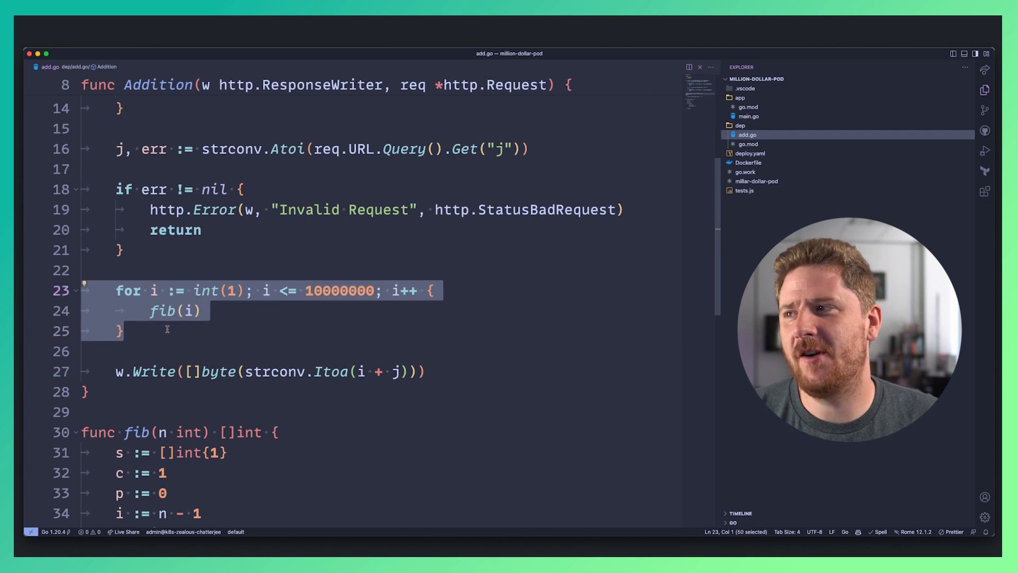
scroll(down, 3)
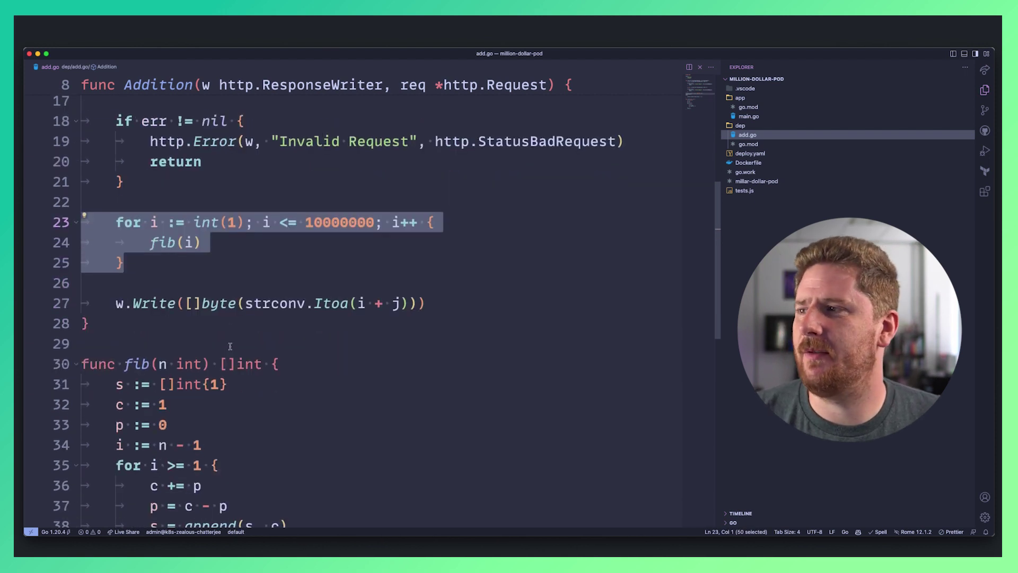
scroll(down, 3)
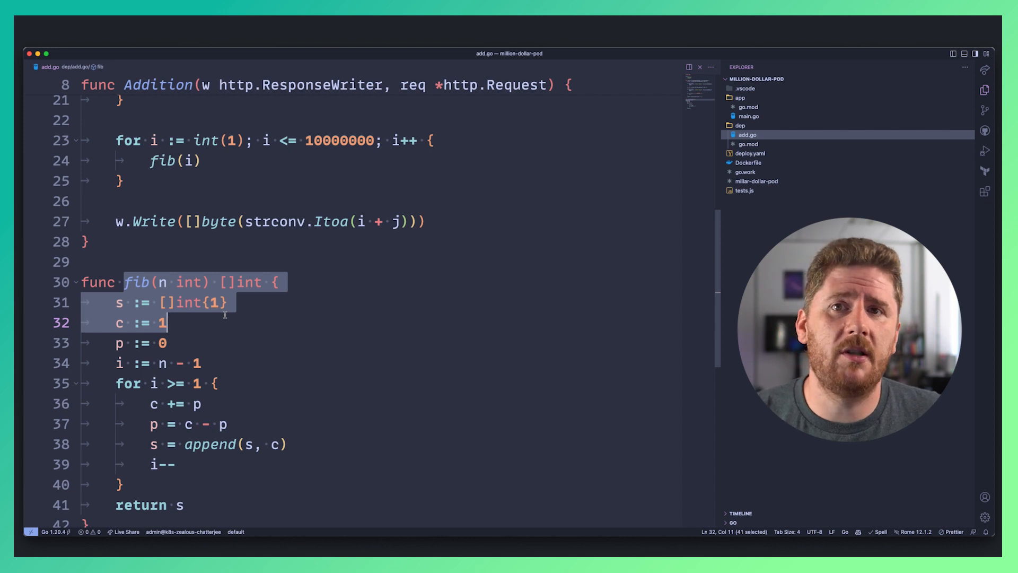
scroll(up, 3)
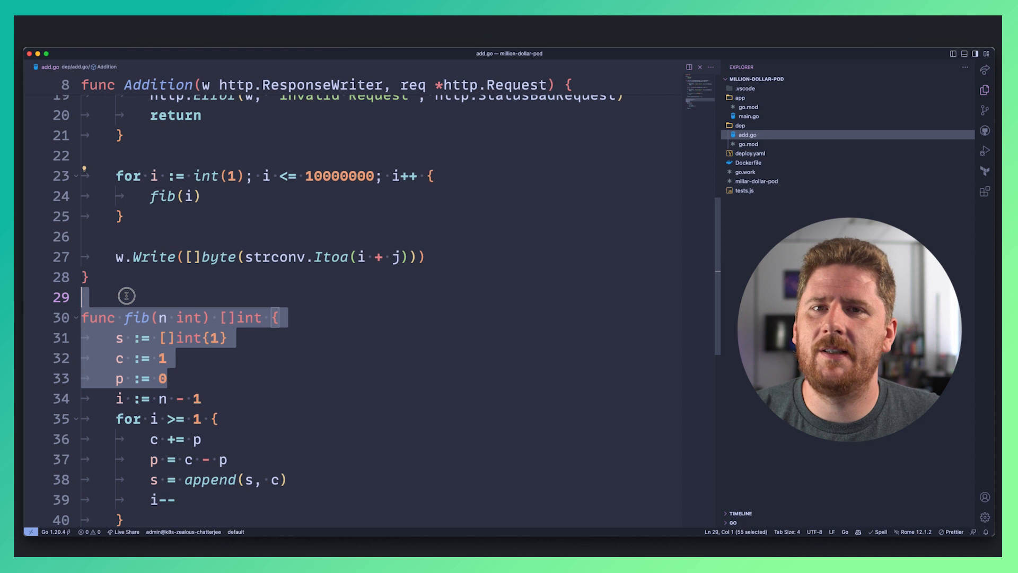
click(219, 338)
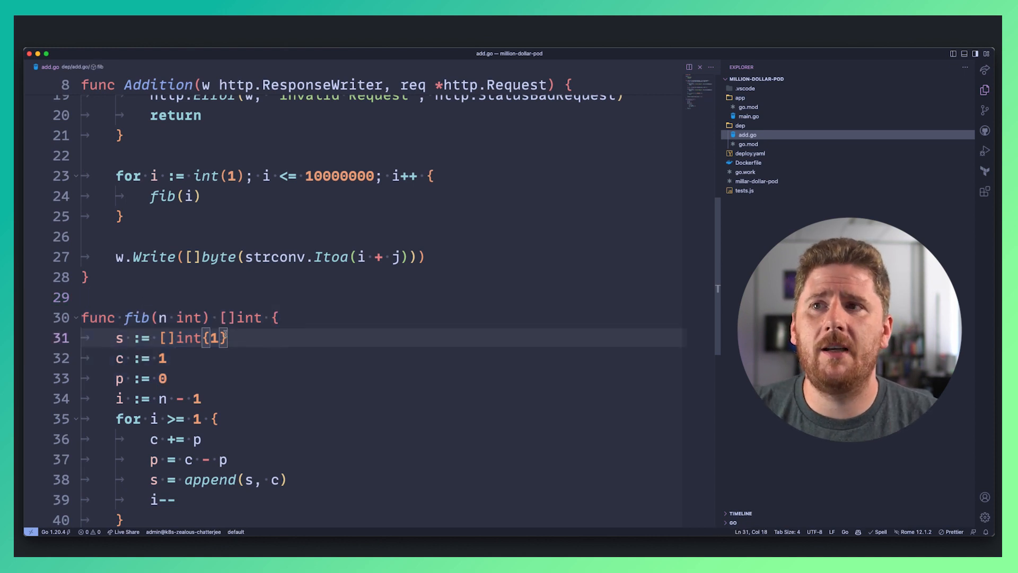
click(749, 115)
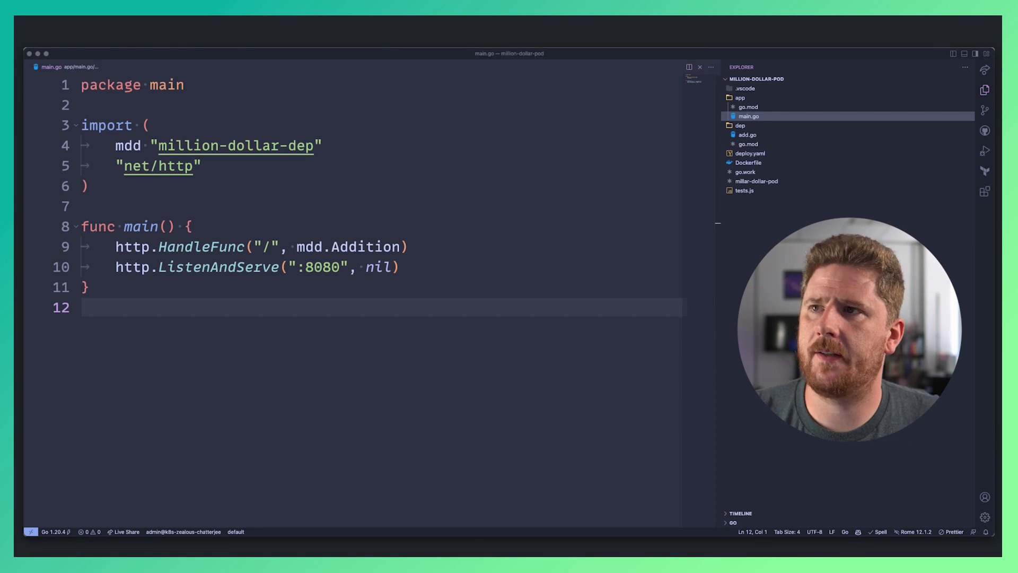
Refresh the last-15-minutes CPU Samples graph showing the high series dropping
click(747, 135)
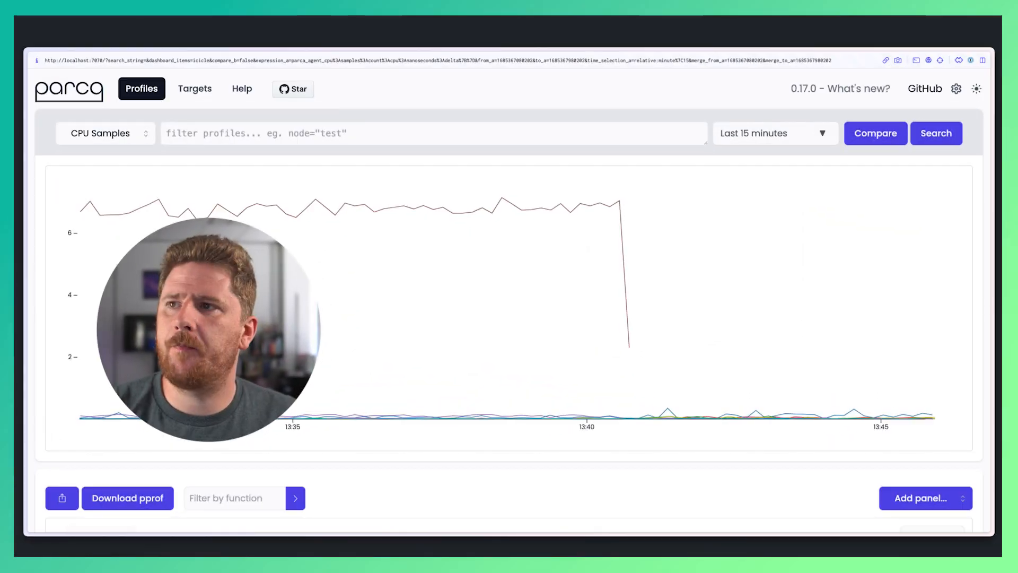
mouse_move(494, 223)
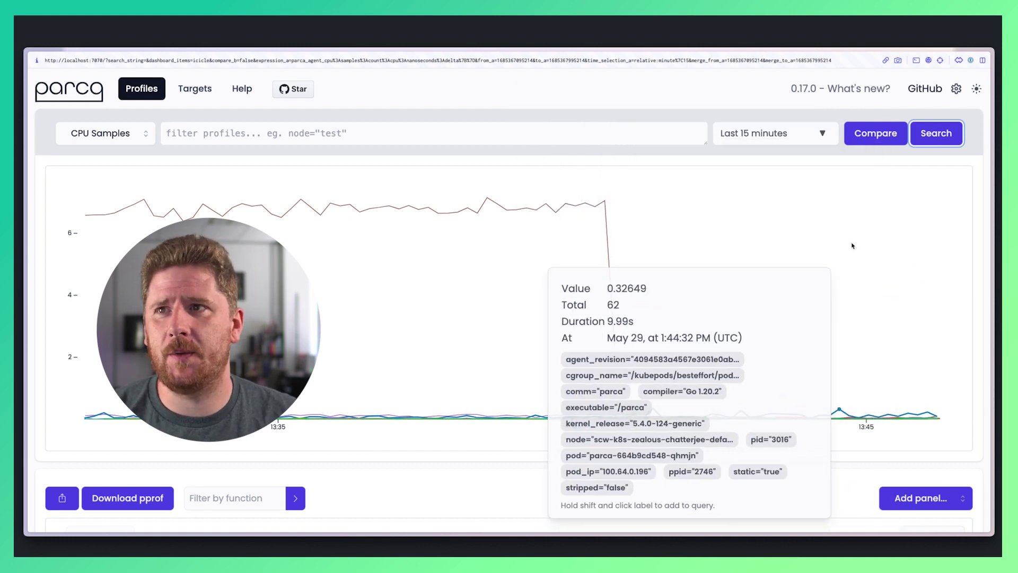
mouse_move(876, 133)
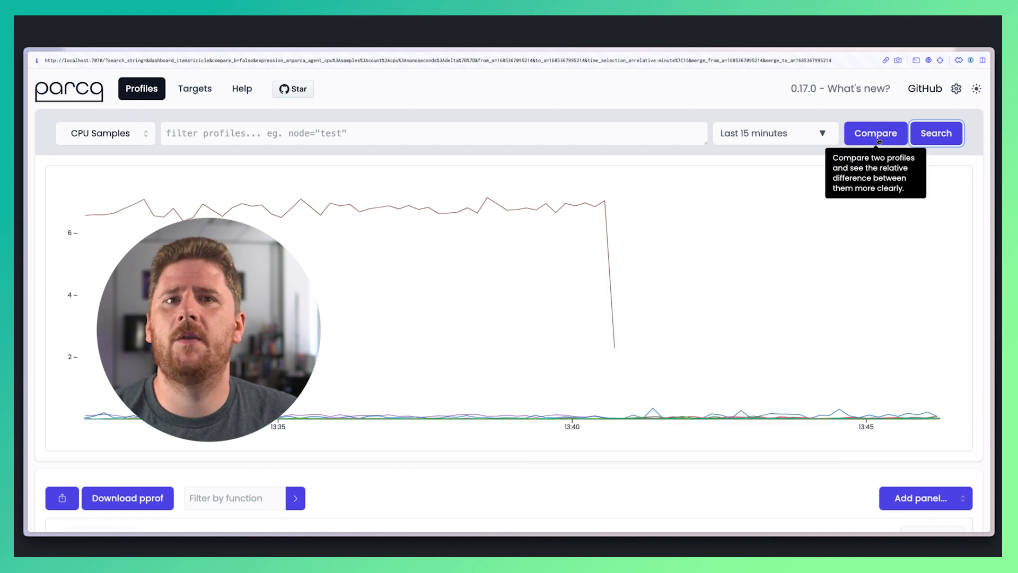
Compare CPU profiles of pods bclcc and 6b5bw and view the diff icicle graph
click(875, 133)
text(pod="mi)
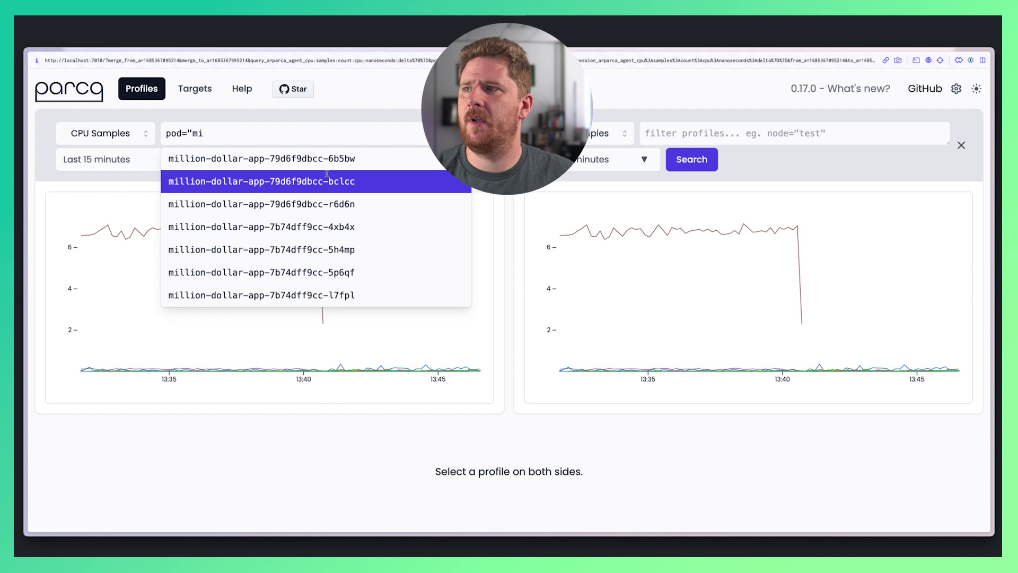
click(261, 181)
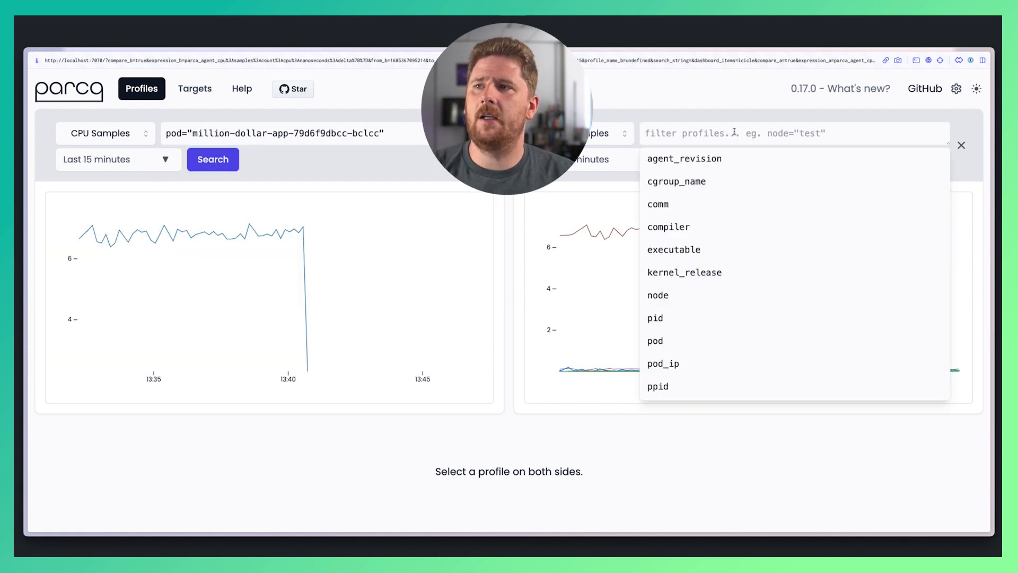
text(pod="mi)
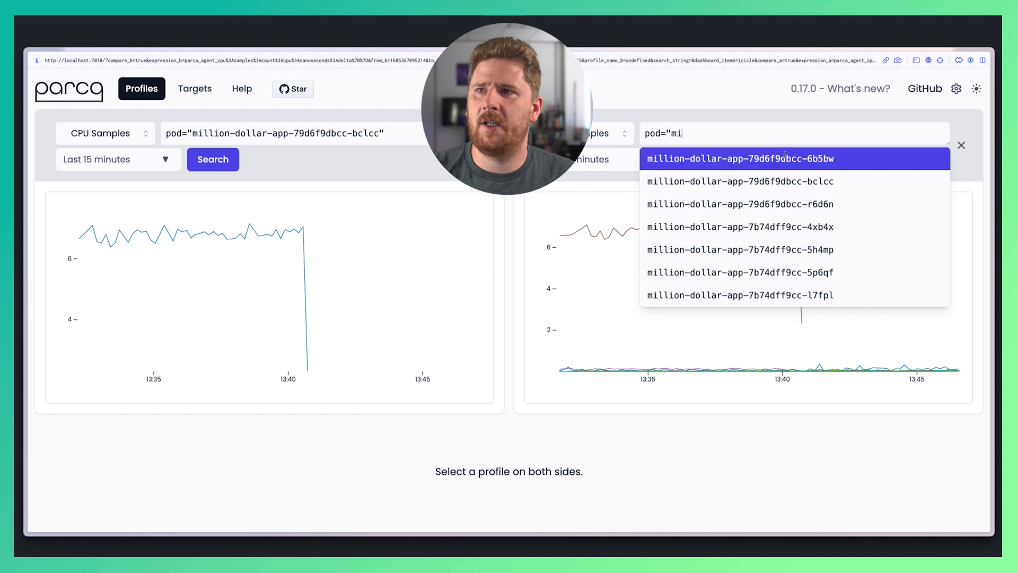
click(740, 158)
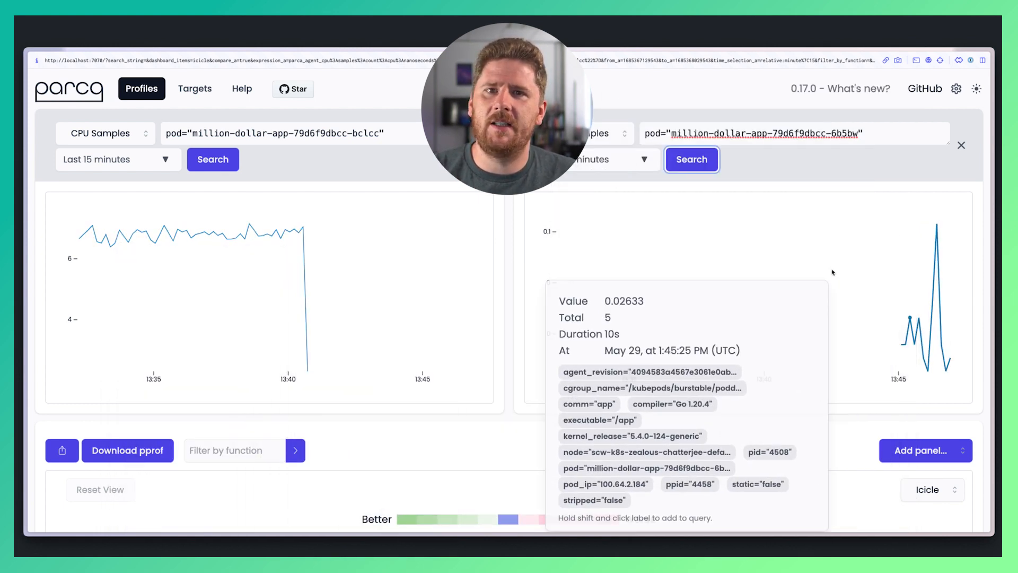
scroll(down, 3)
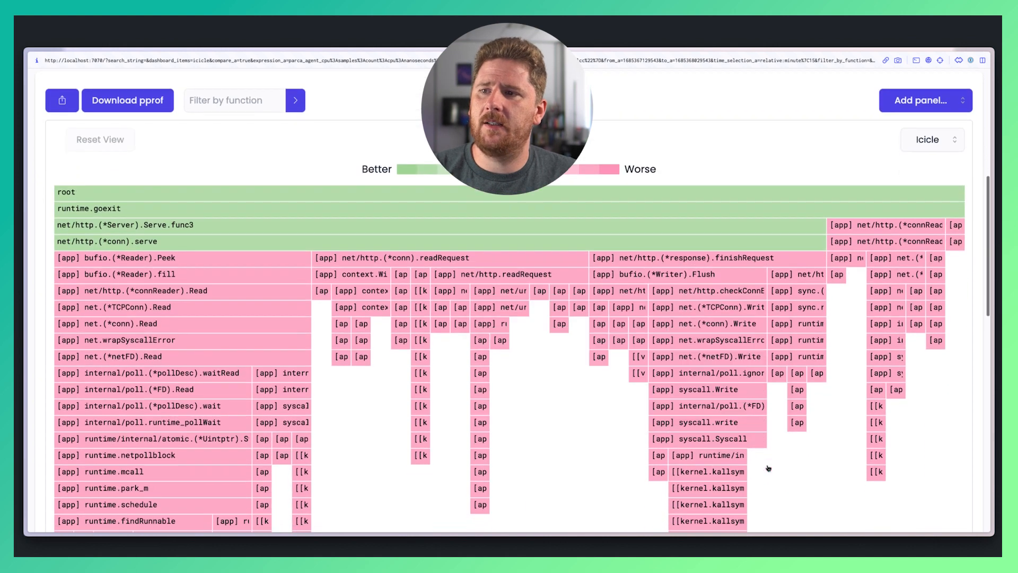
Scroll through the diff icicle graph to inspect the worsened net/http and Flush stacks
scroll(down, 3)
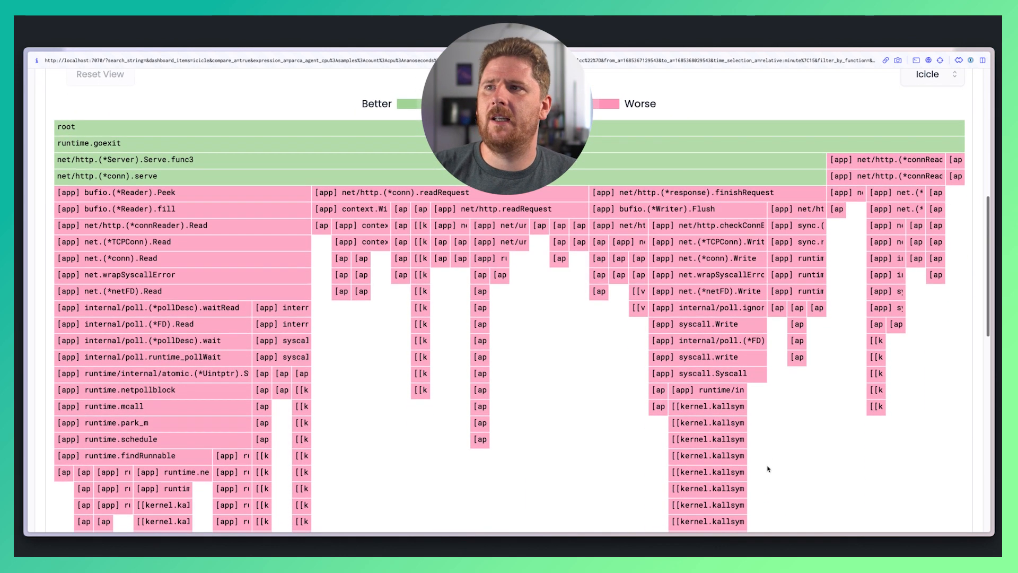
mouse_move(549, 416)
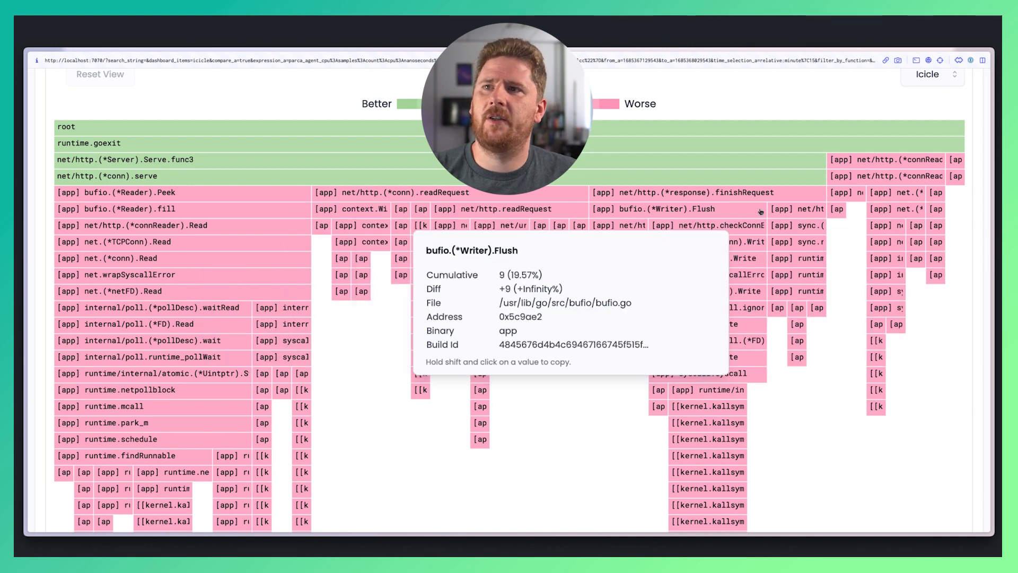
scroll(down, 3)
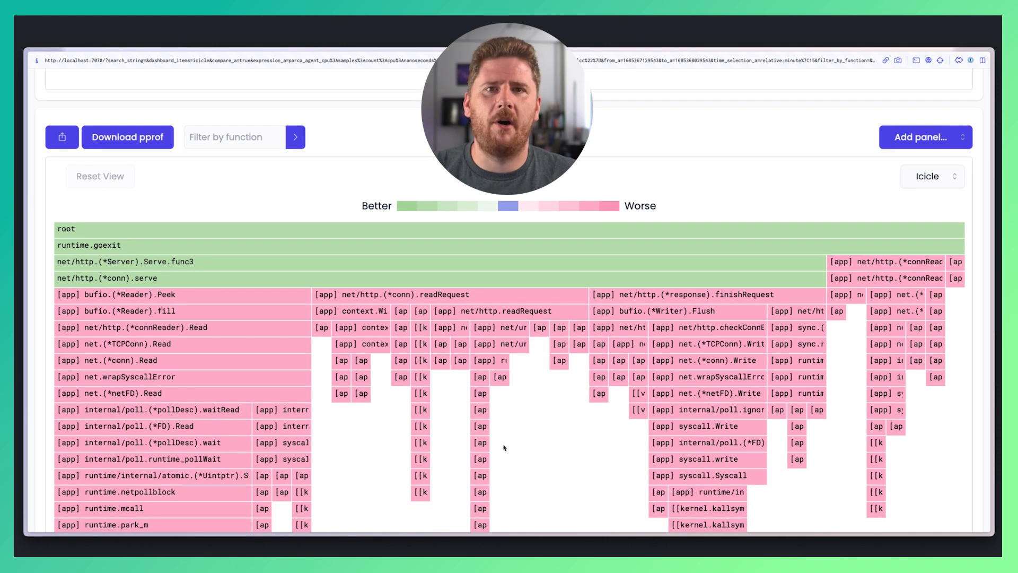
mouse_move(639, 368)
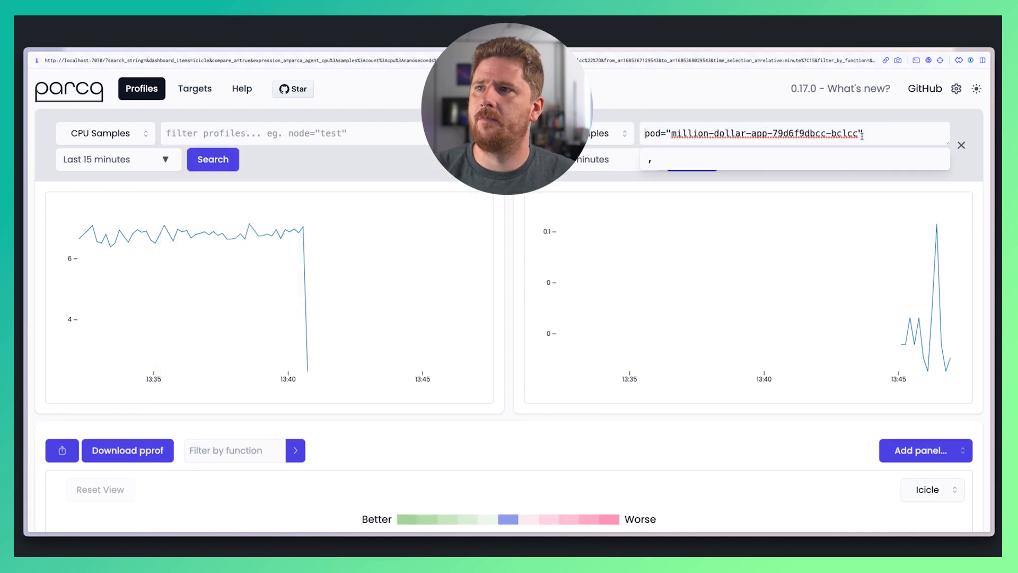
Re-run the swapped pod comparison, inspect million-dollar-dep.fib, then exit compare mode
click(692, 159)
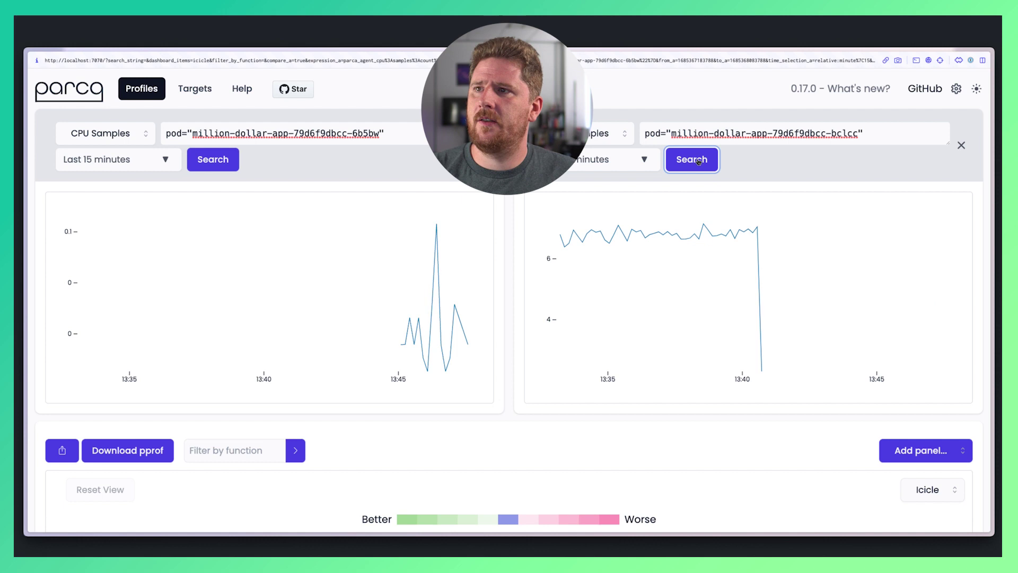
scroll(down, 3)
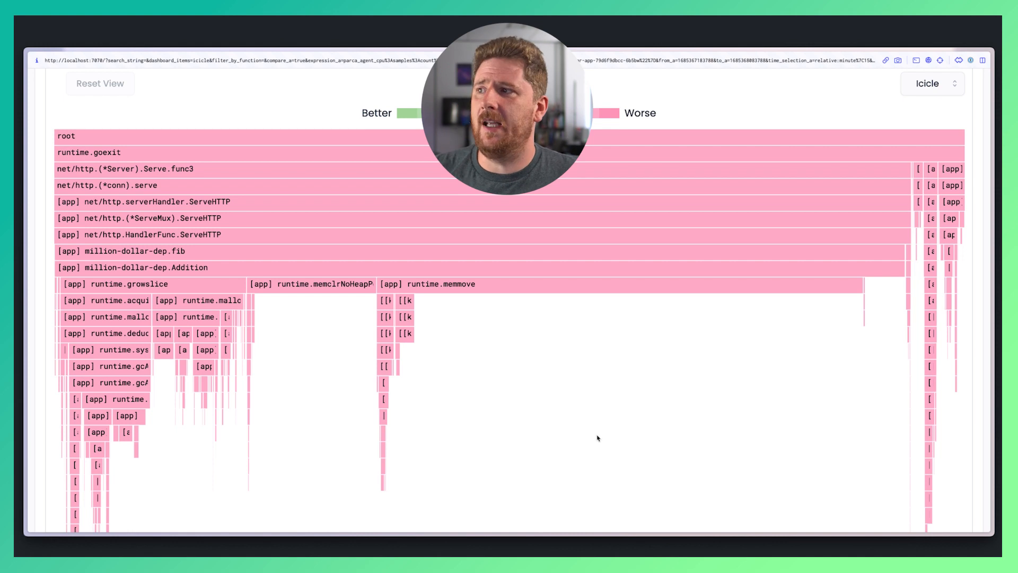
mouse_move(222, 255)
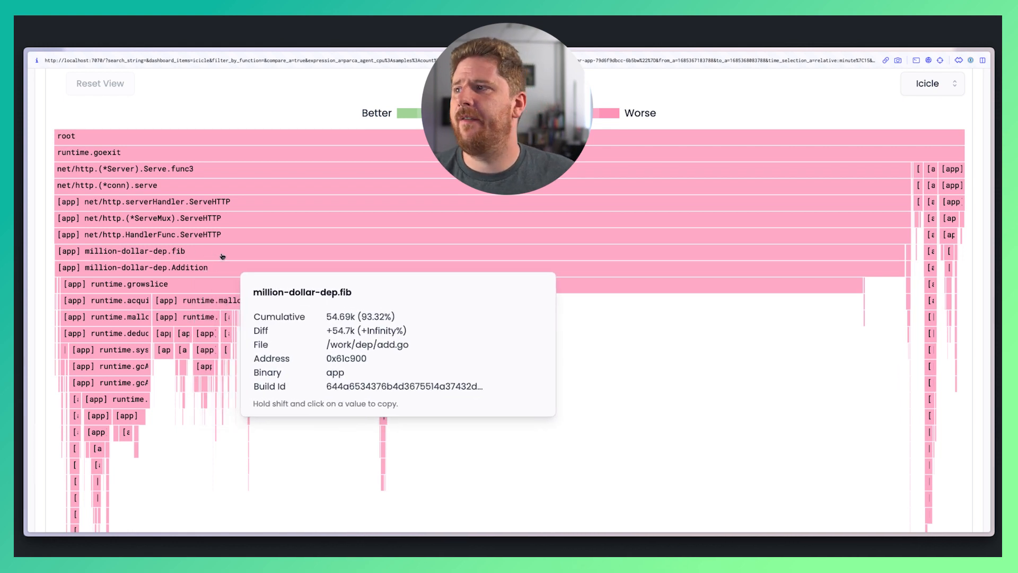
mouse_move(219, 267)
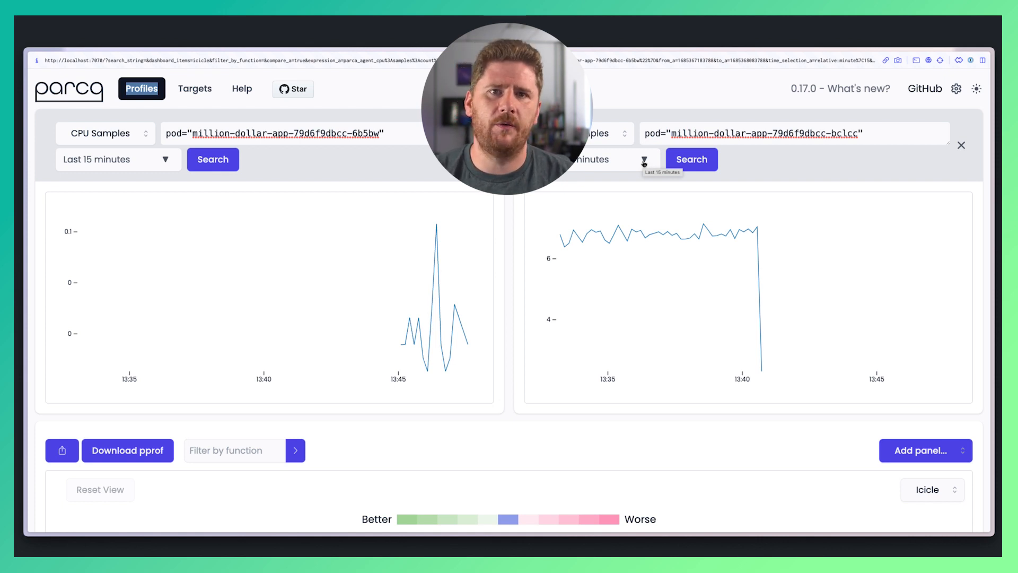
click(961, 144)
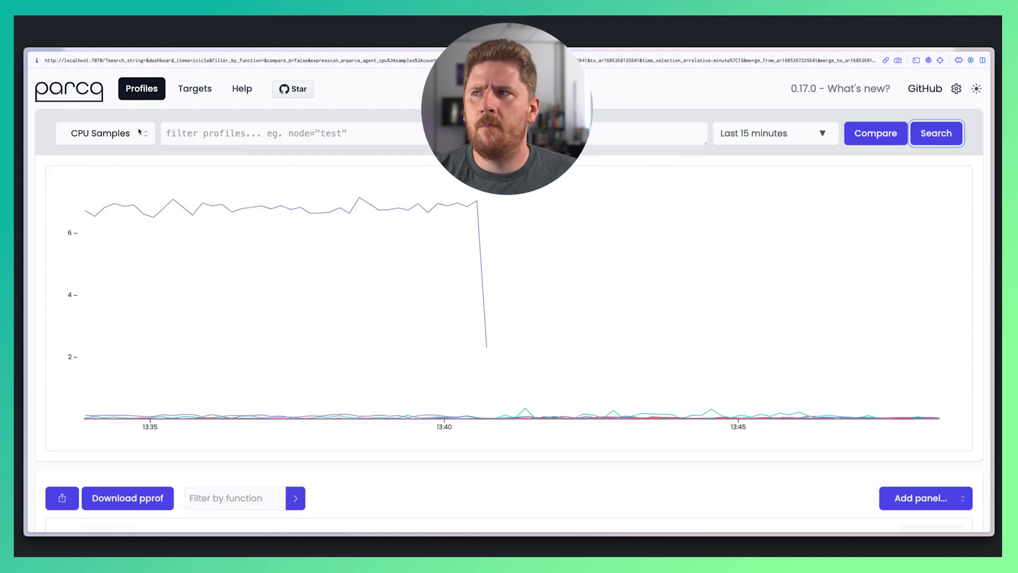
click(104, 133)
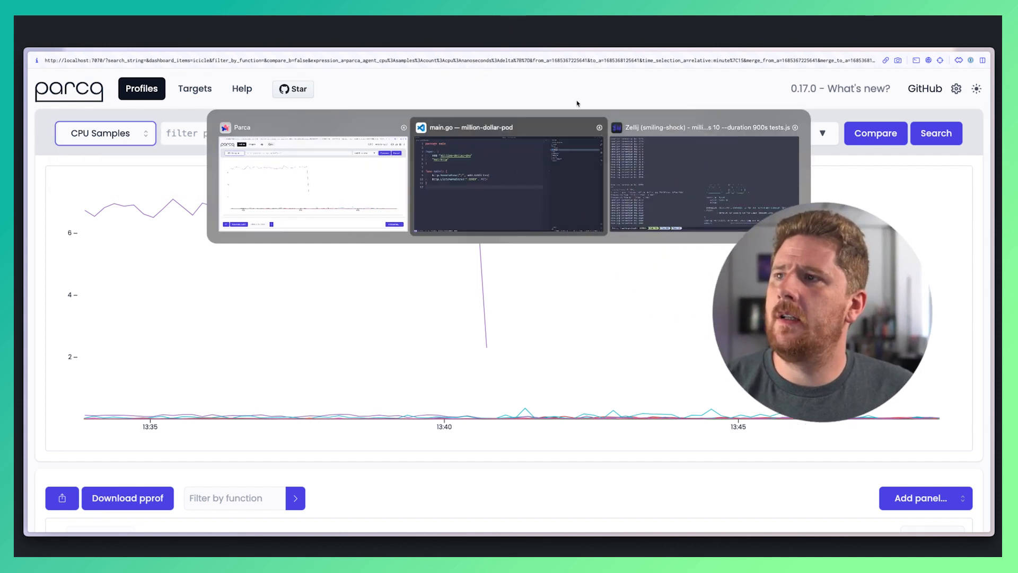
Add the blank import _ "net/http/pprof" to main.go in VS Code
click(508, 179)
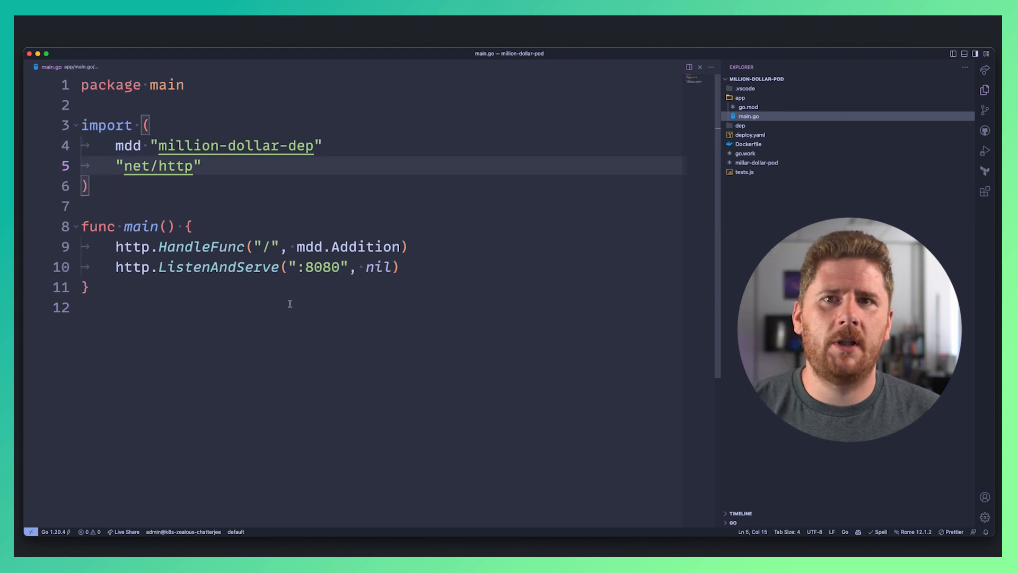
text(_ "net/http/pprof")
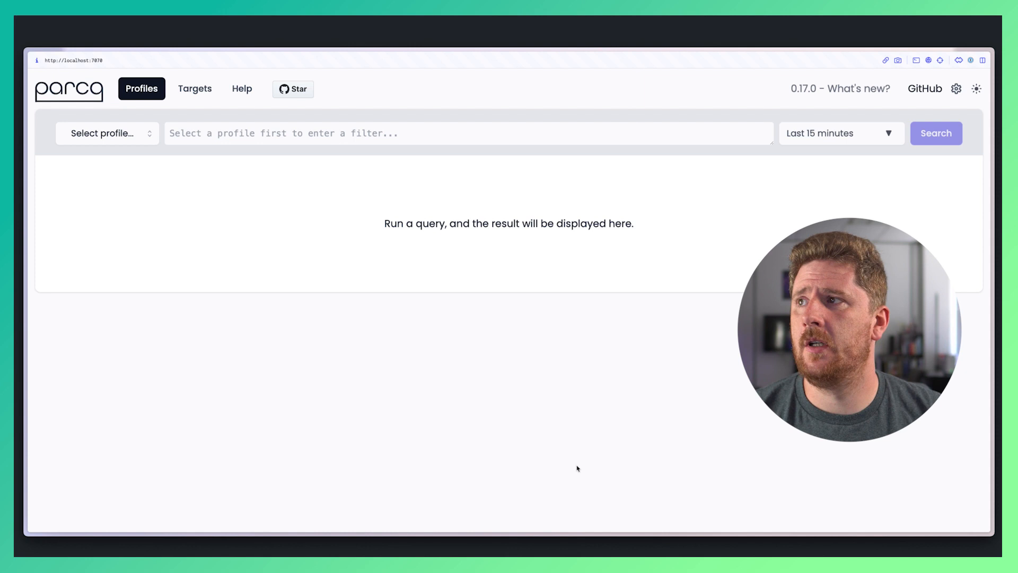
mouse_move(440, 331)
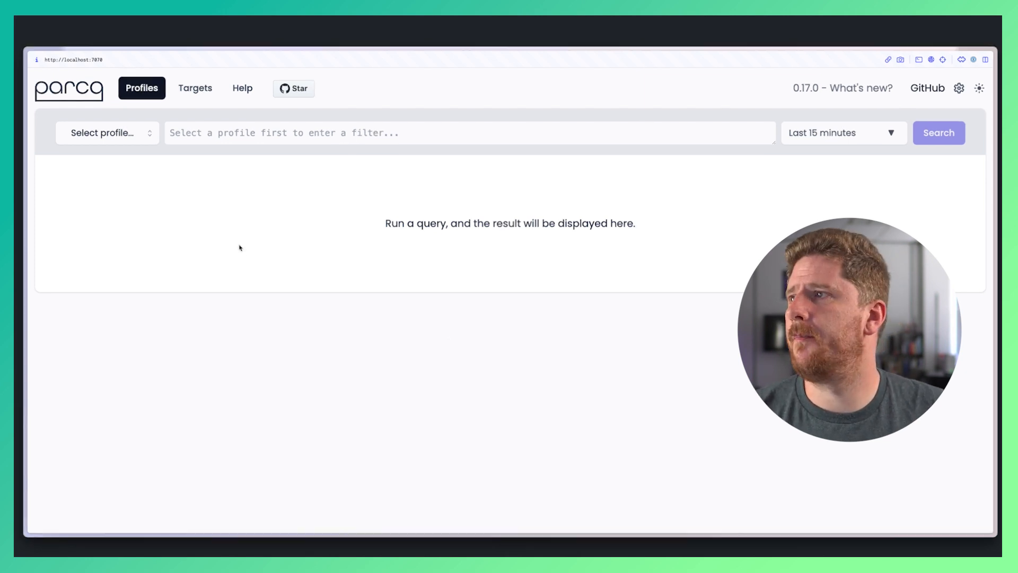
Pick Goroutine Created Total from the profile types and plot it over 15 minutes
click(107, 132)
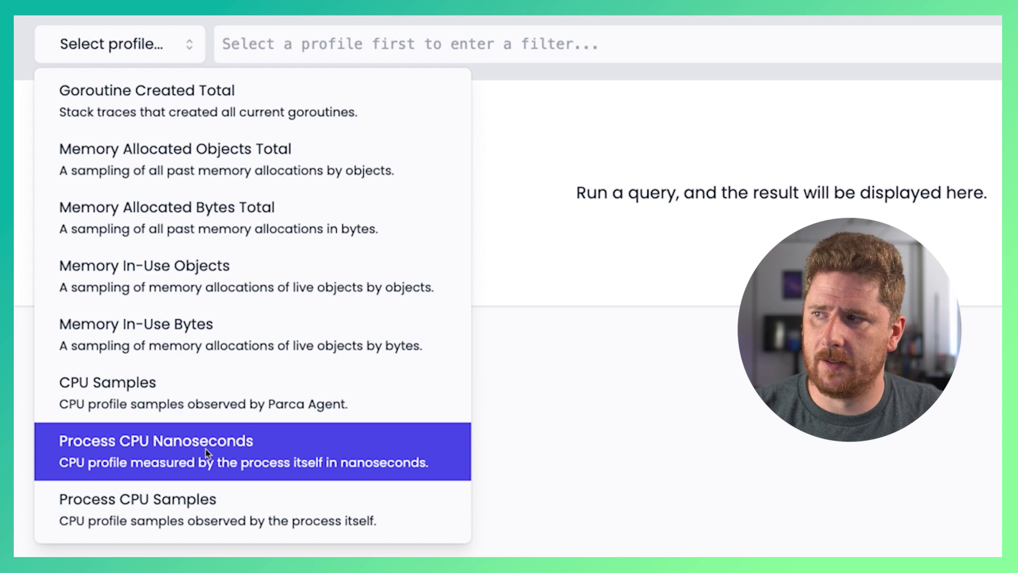
mouse_move(428, 471)
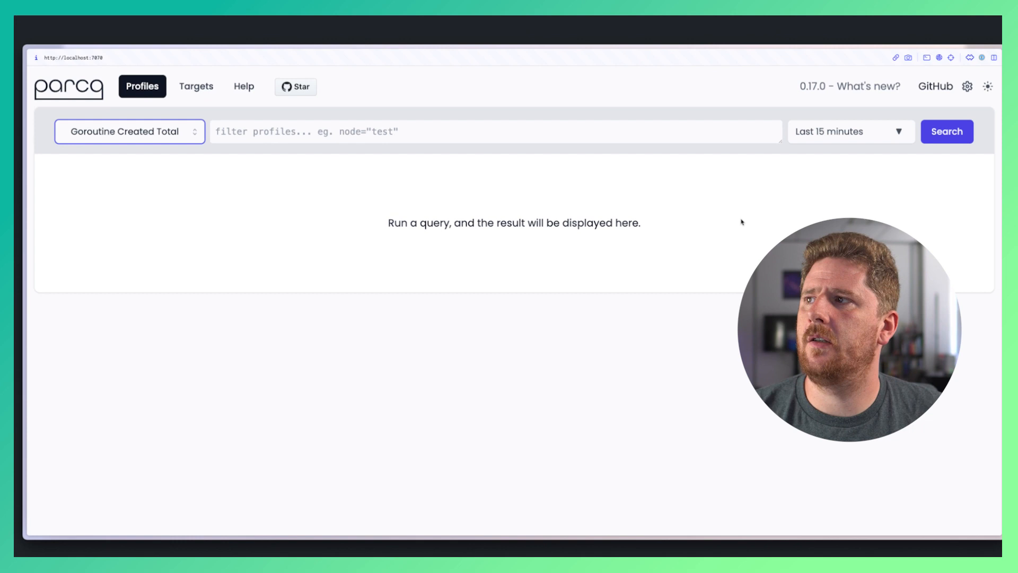
click(946, 131)
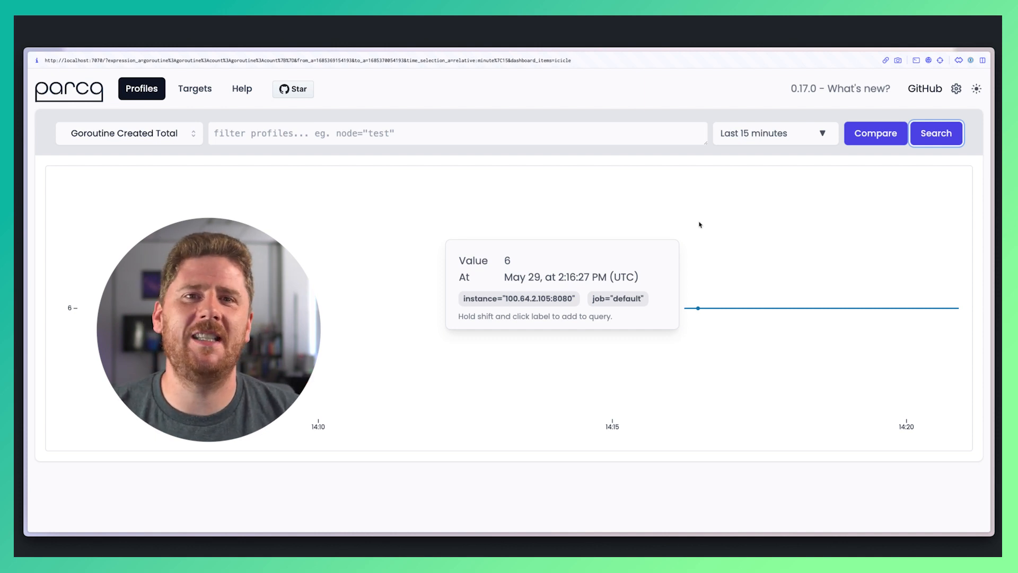
mouse_move(703, 300)
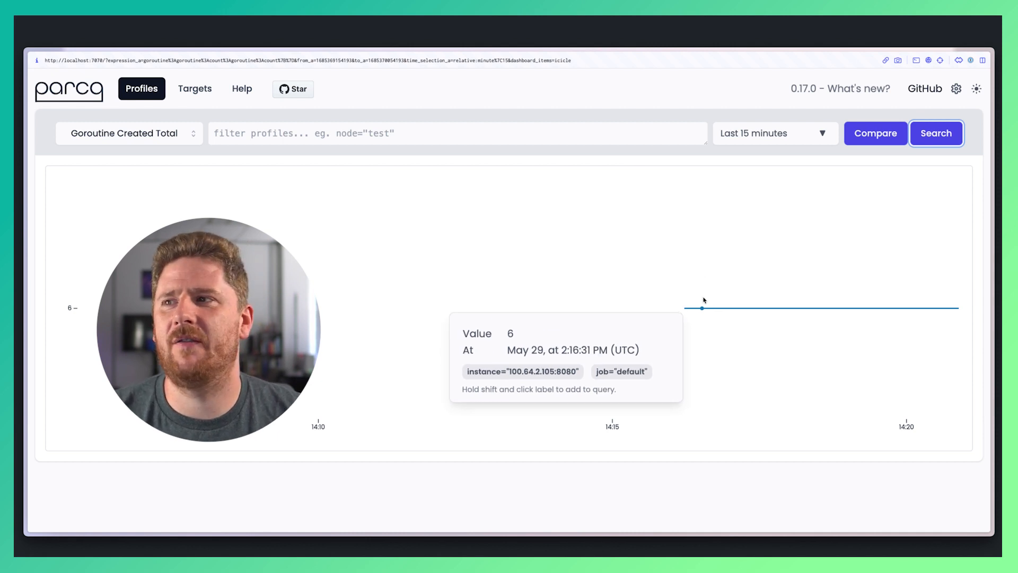
mouse_move(890, 308)
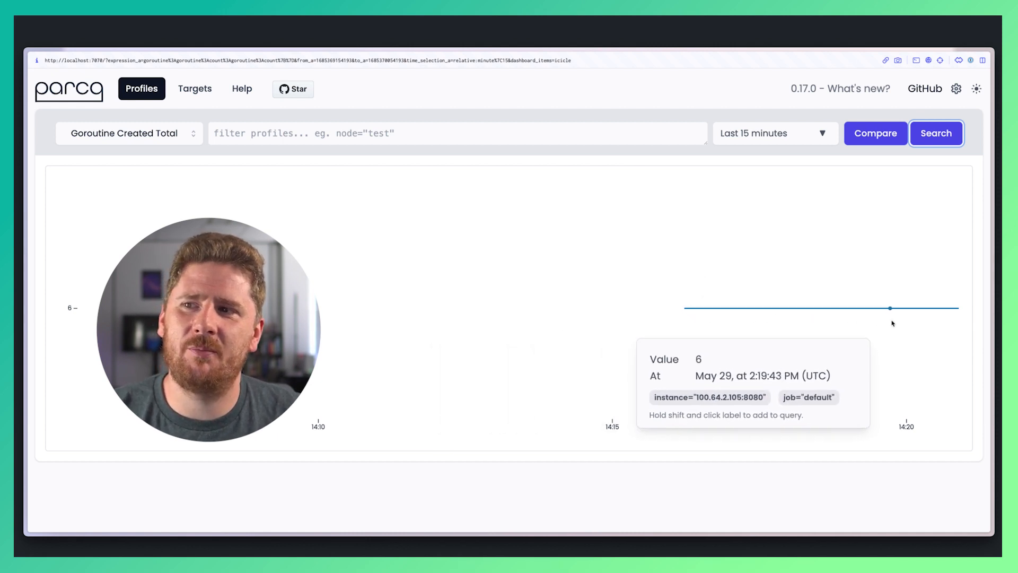
mouse_move(745, 308)
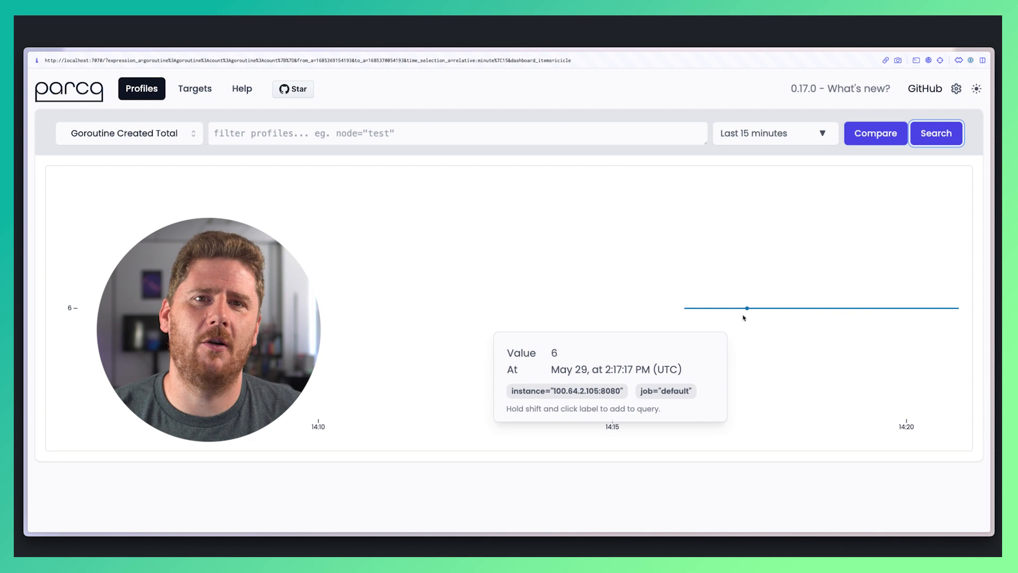
mouse_move(512, 248)
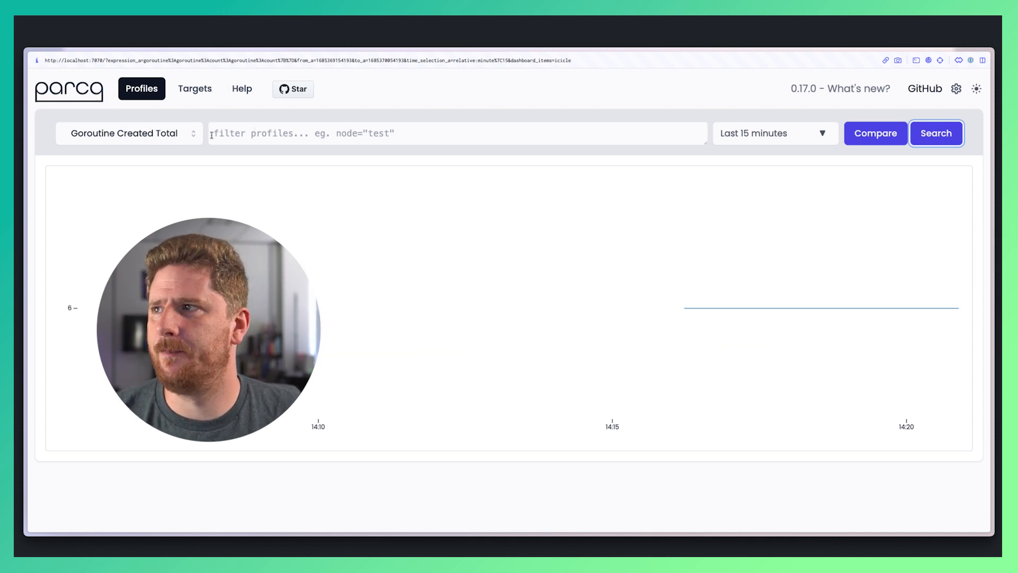
Open the profile type dropdown to choose Memory Allocated Objects Total
click(129, 133)
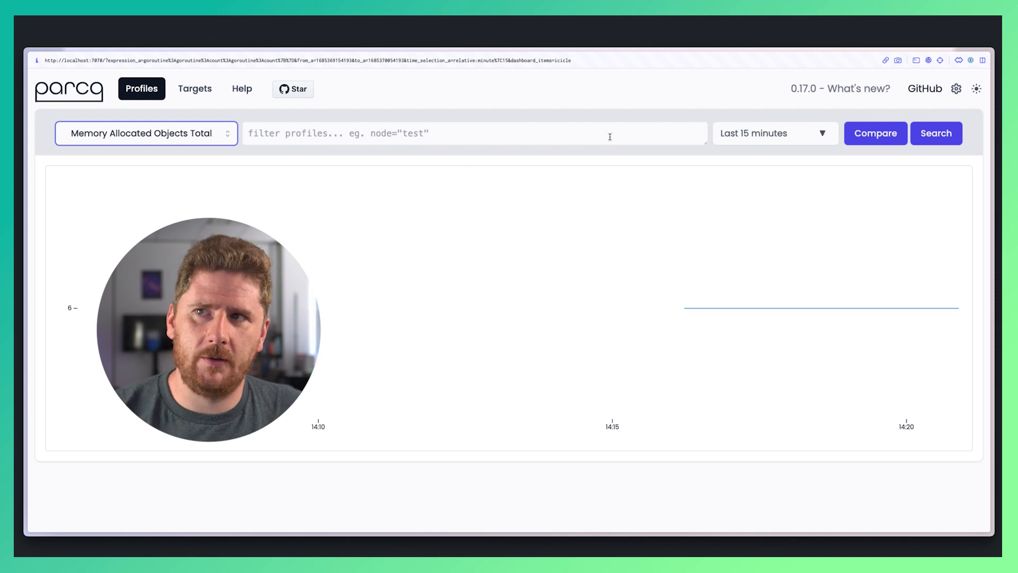
mouse_move(908, 166)
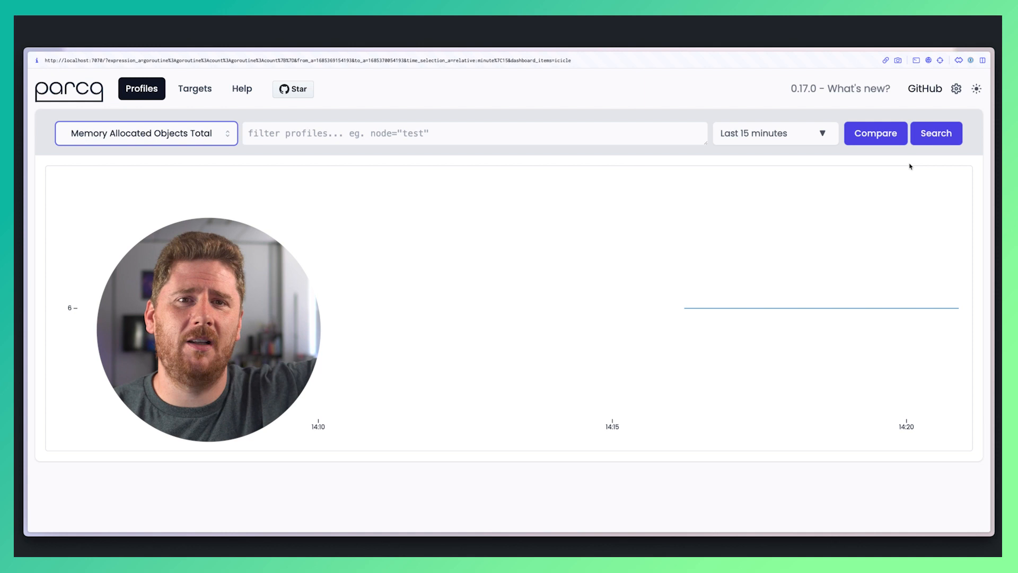
mouse_move(931, 160)
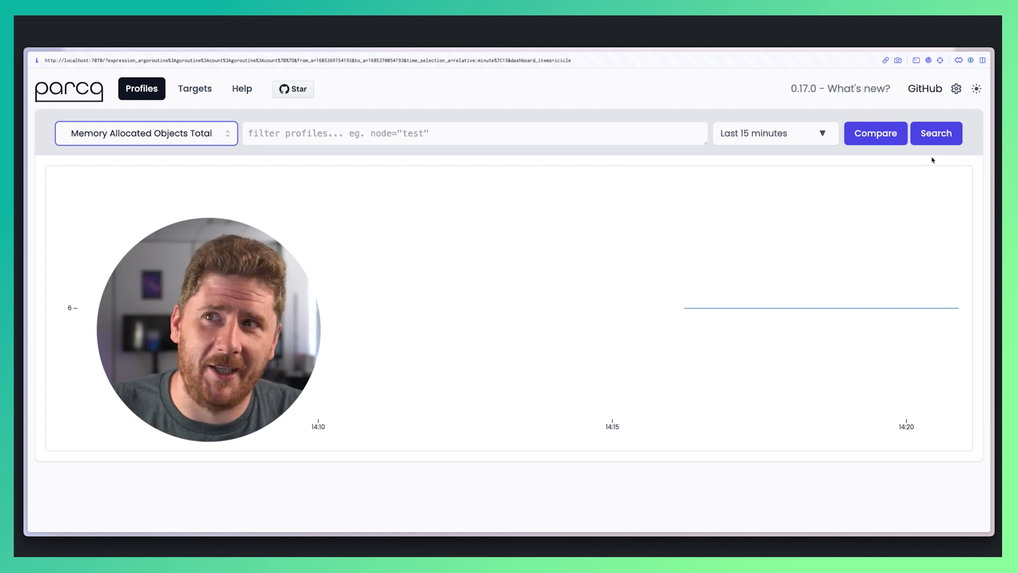
Graph Memory Allocated Objects Total, then switch to and graph Memory Allocated Bytes Total
click(935, 133)
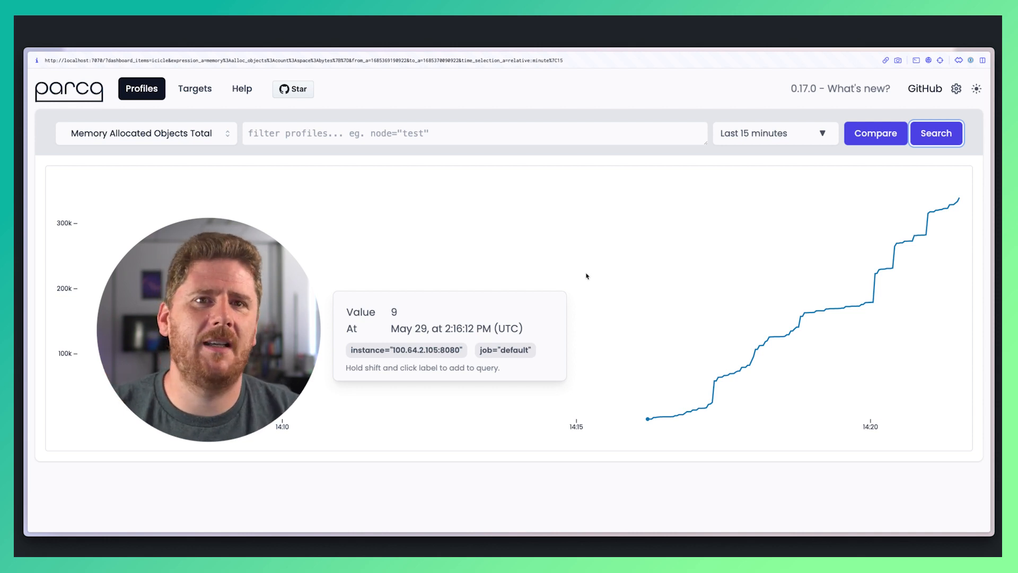
click(141, 133)
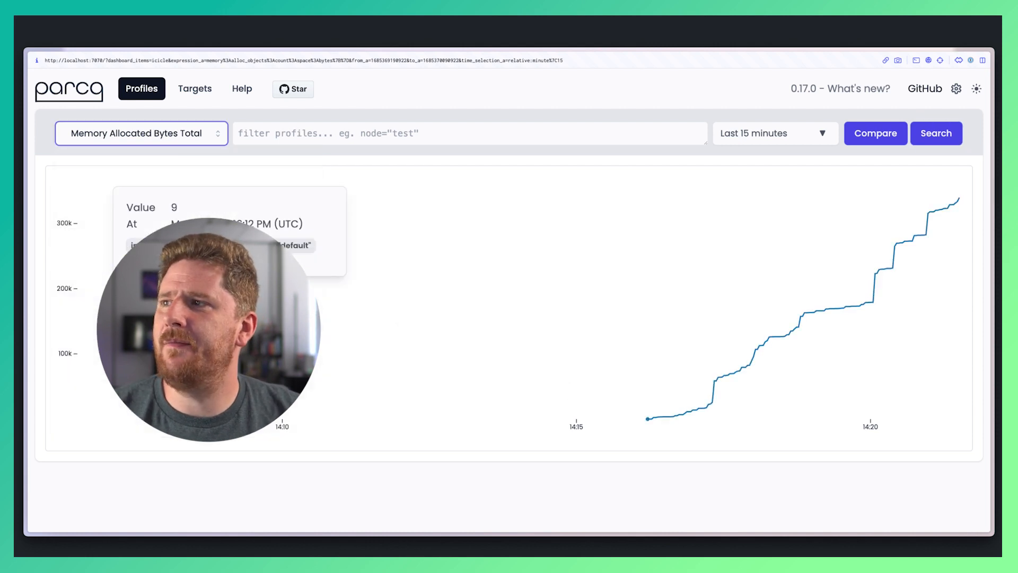
click(937, 133)
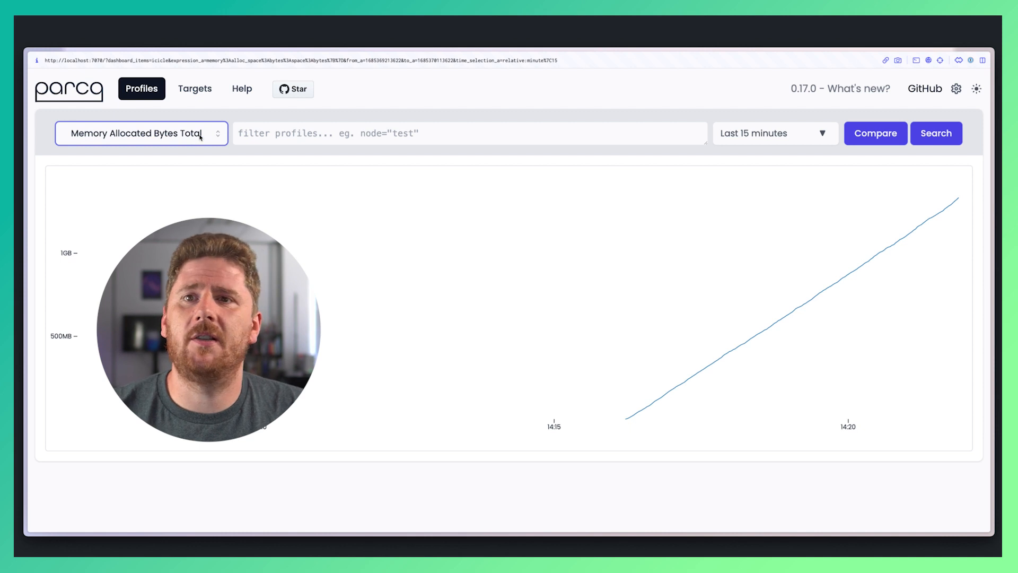
Select Memory In-Use Objects and graph it, showing spikes up to about 15k
click(141, 133)
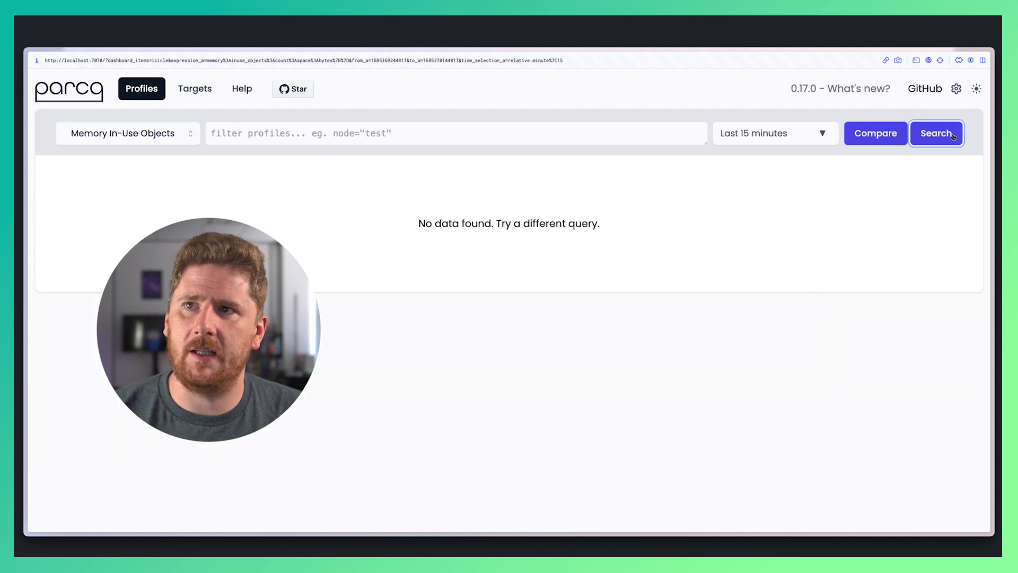
click(936, 133)
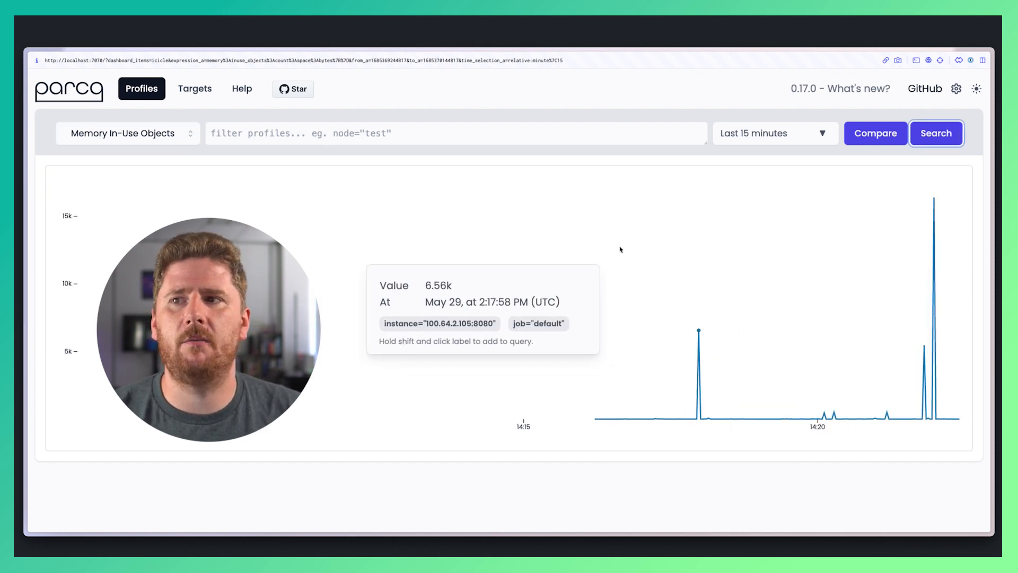
mouse_move(950, 402)
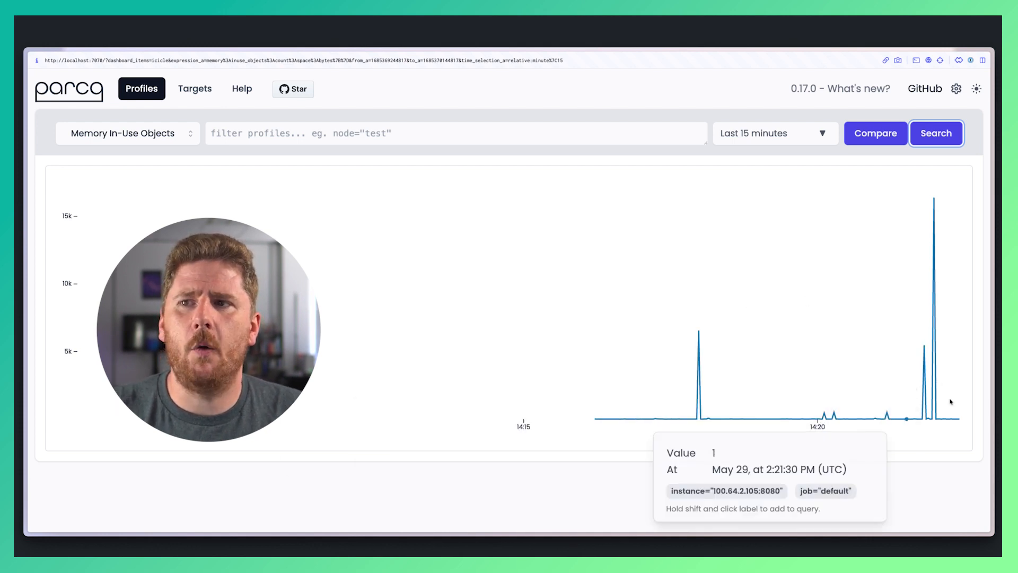
mouse_move(698, 338)
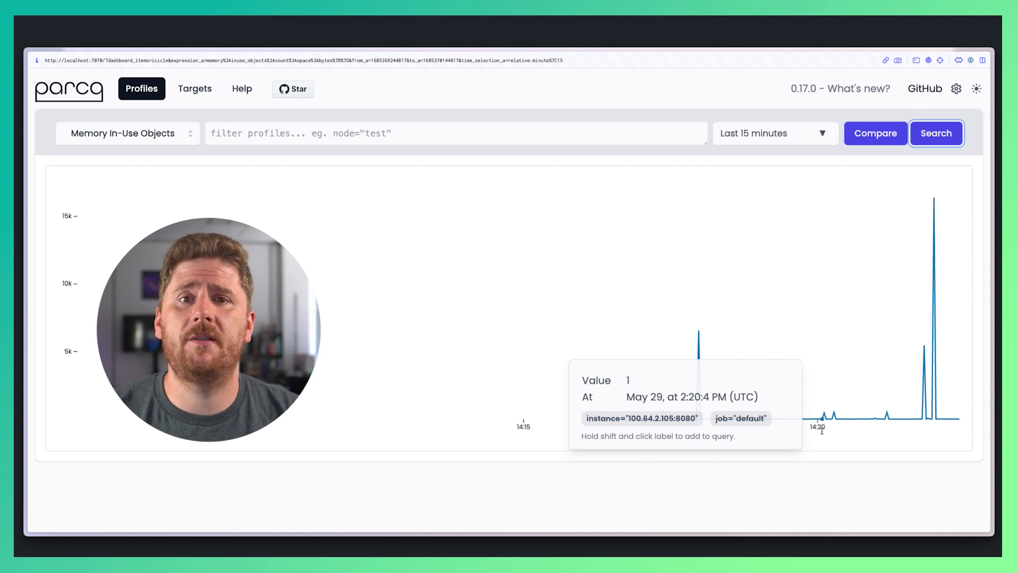
mouse_move(495, 500)
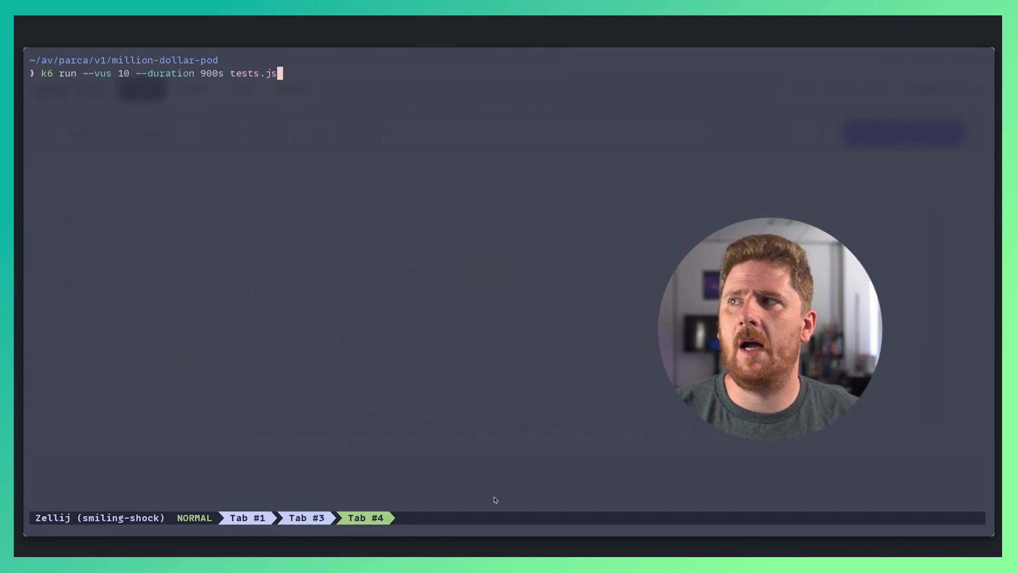
Start k6 run --vus 10 --duration 900s tests.js in the Zellij terminal
key(Return)
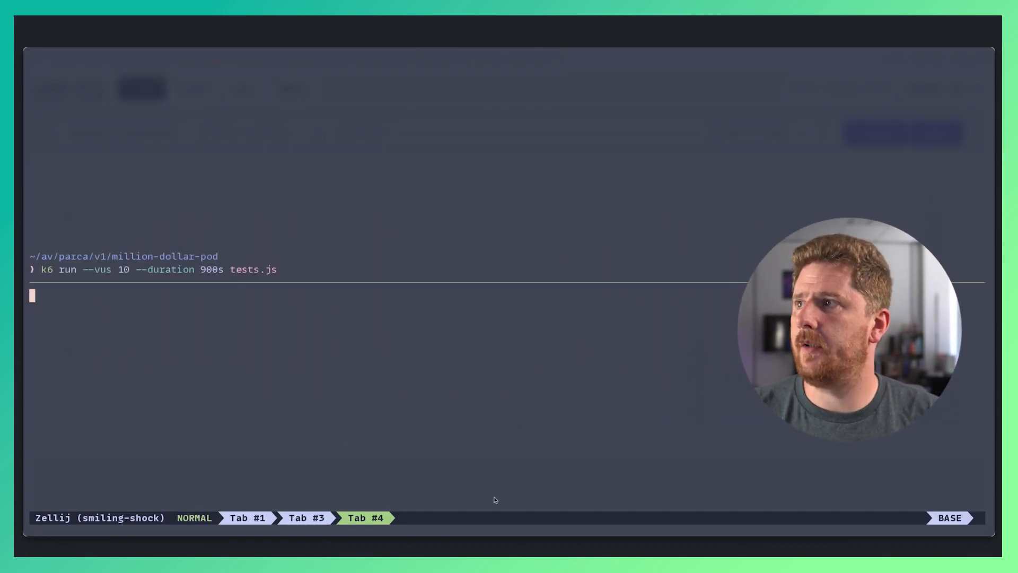
text(vim million-dollar-pod/)
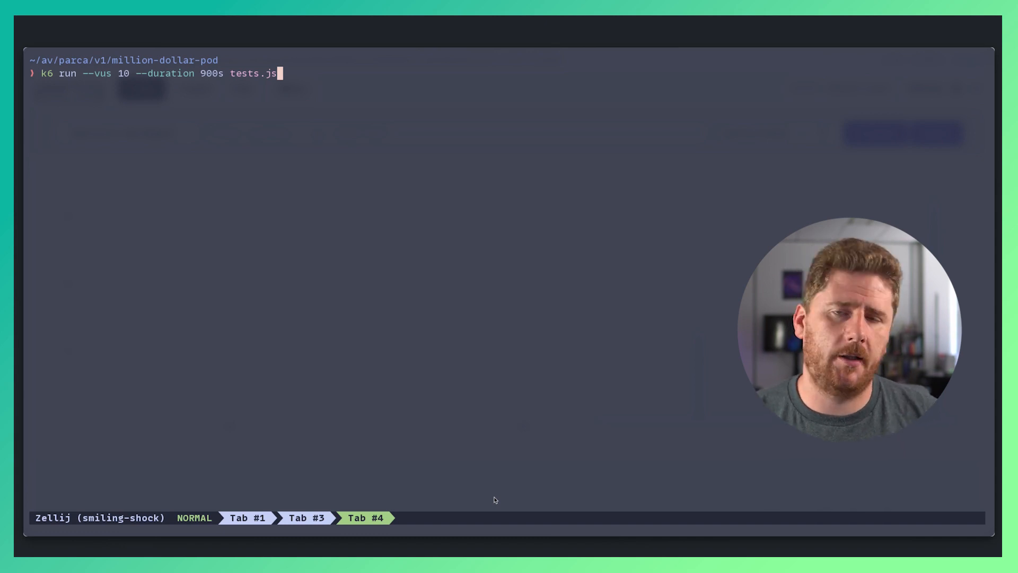
key(Return)
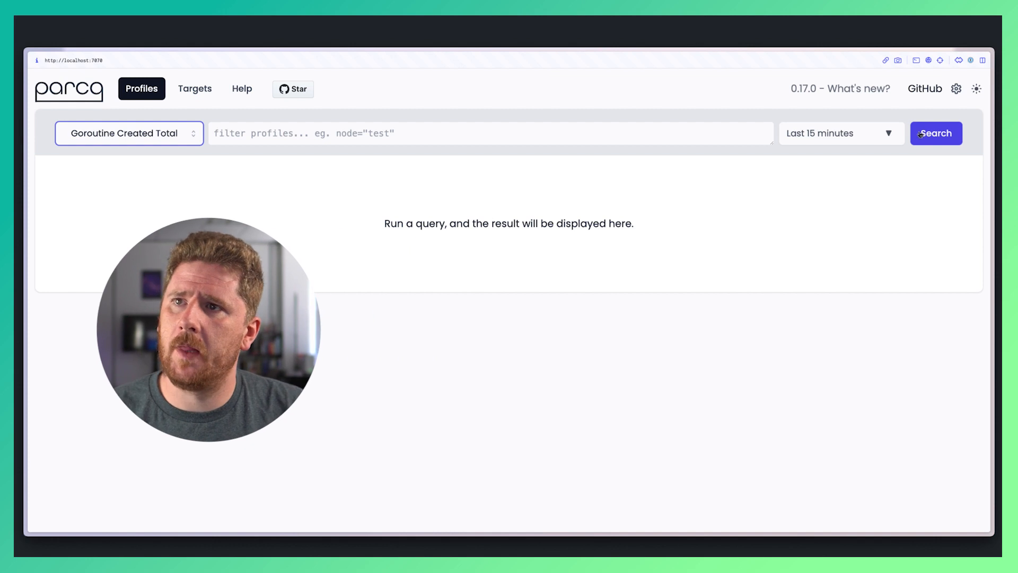
Query Goroutine Created Total to see goroutines rise from 6 to 16
click(935, 133)
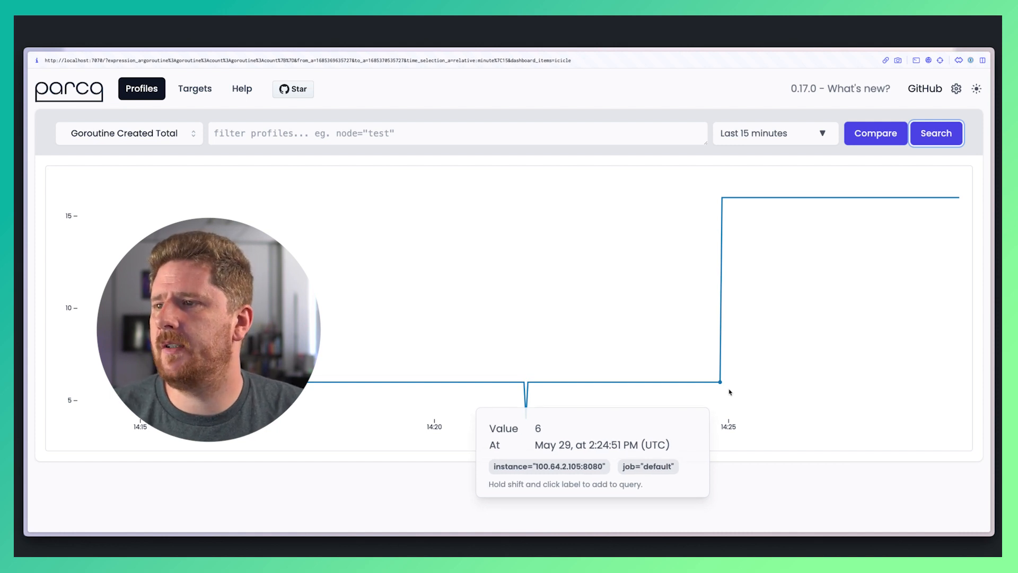
mouse_move(894, 197)
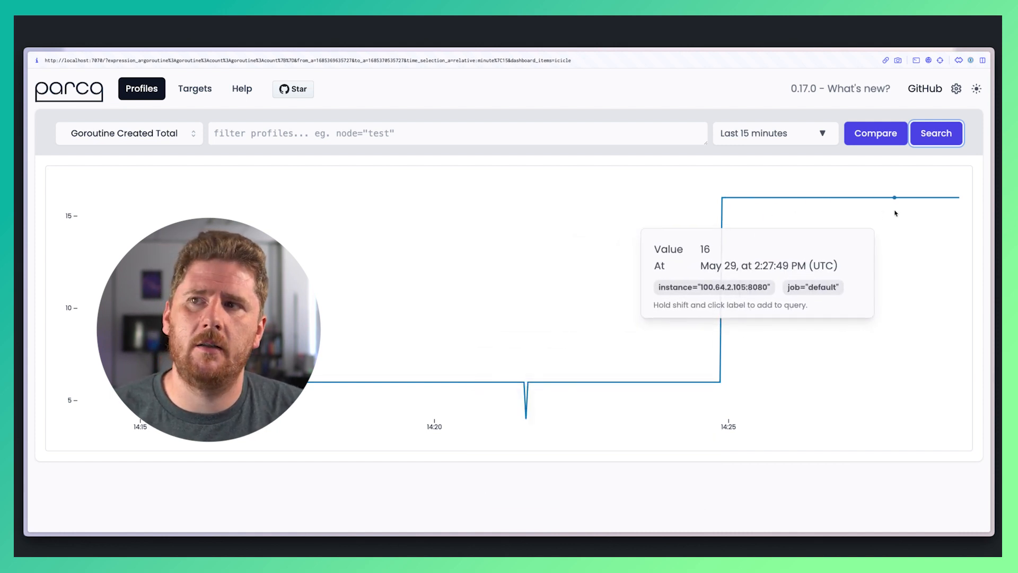
mouse_move(861, 235)
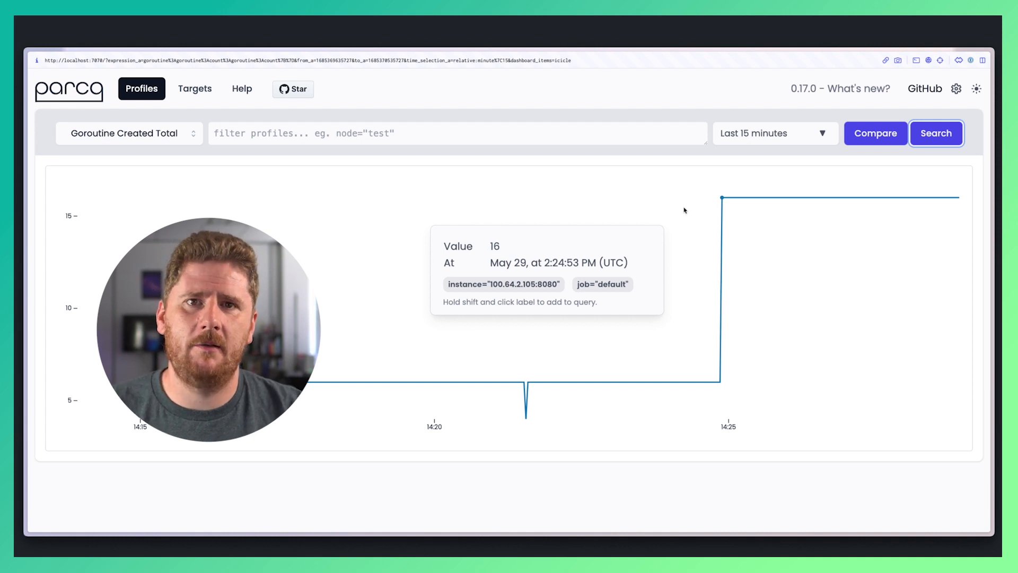
mouse_move(174, 143)
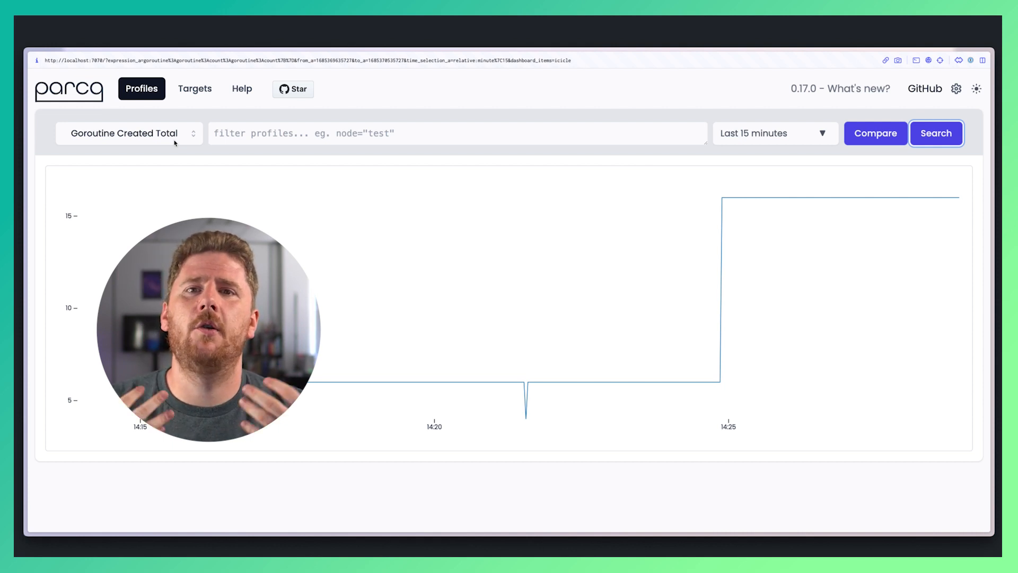
Graph allocated objects and allocated bytes totals, then select Memory In-Use Objects
click(124, 133)
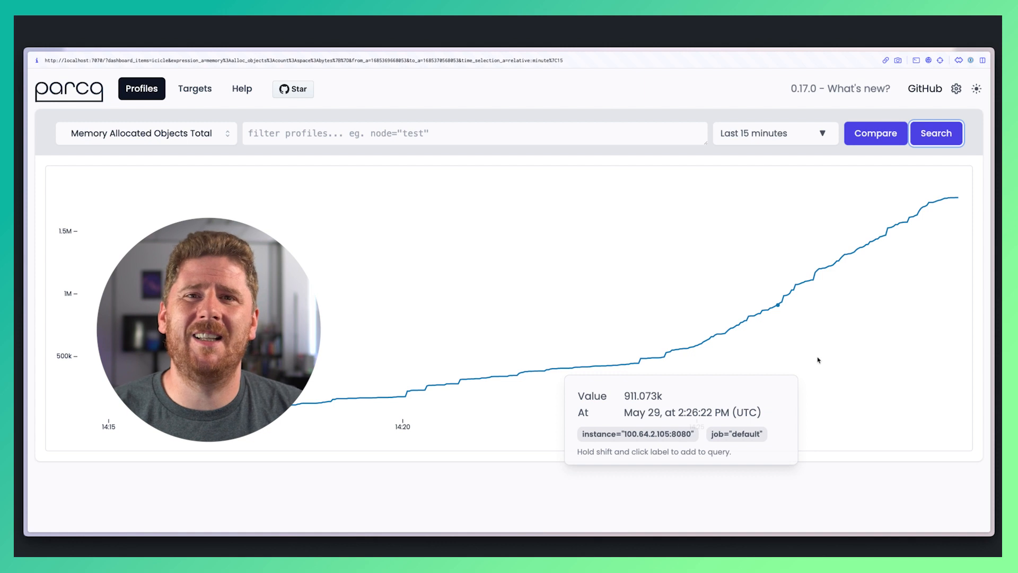
mouse_move(454, 290)
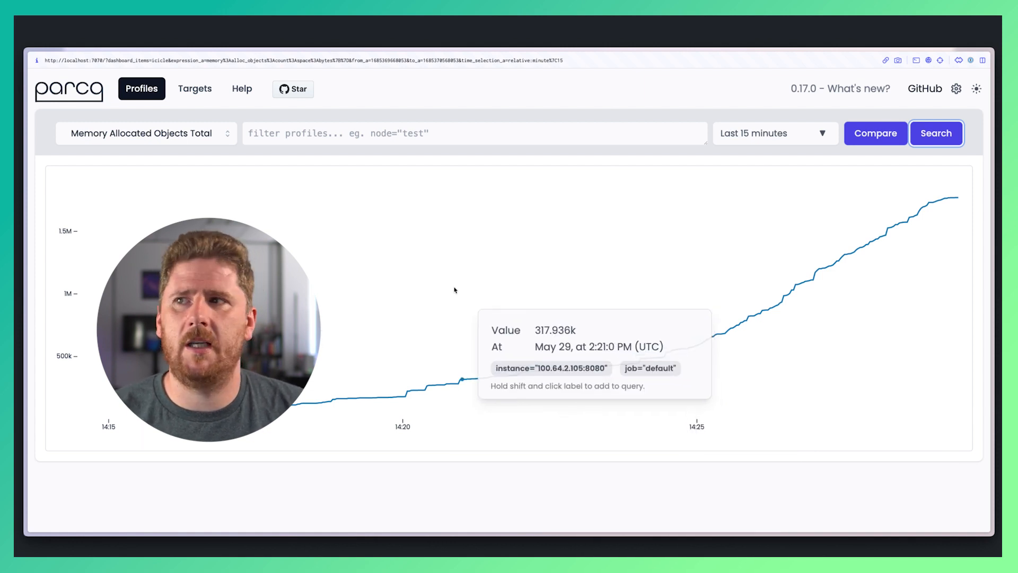
click(141, 133)
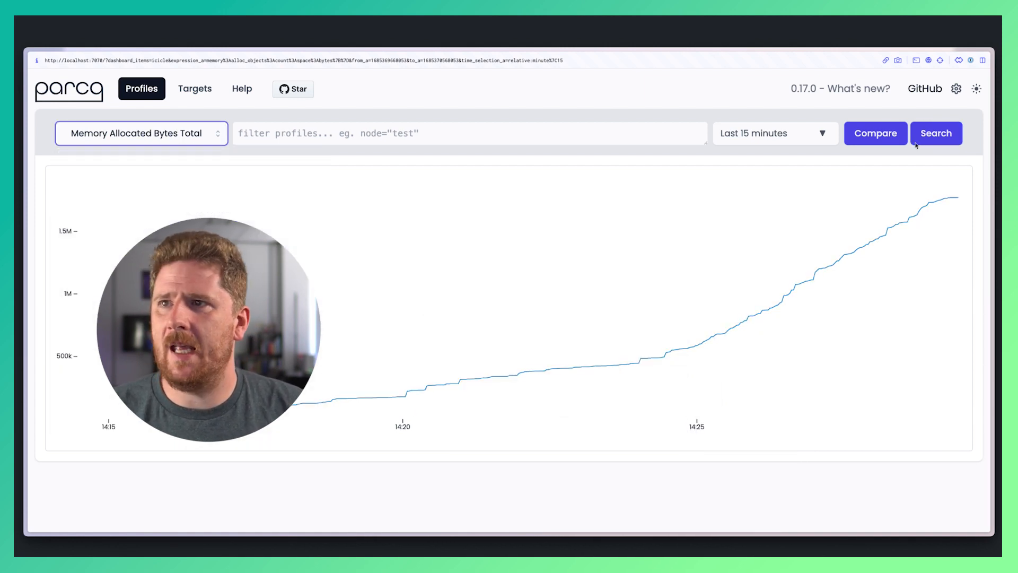
click(936, 133)
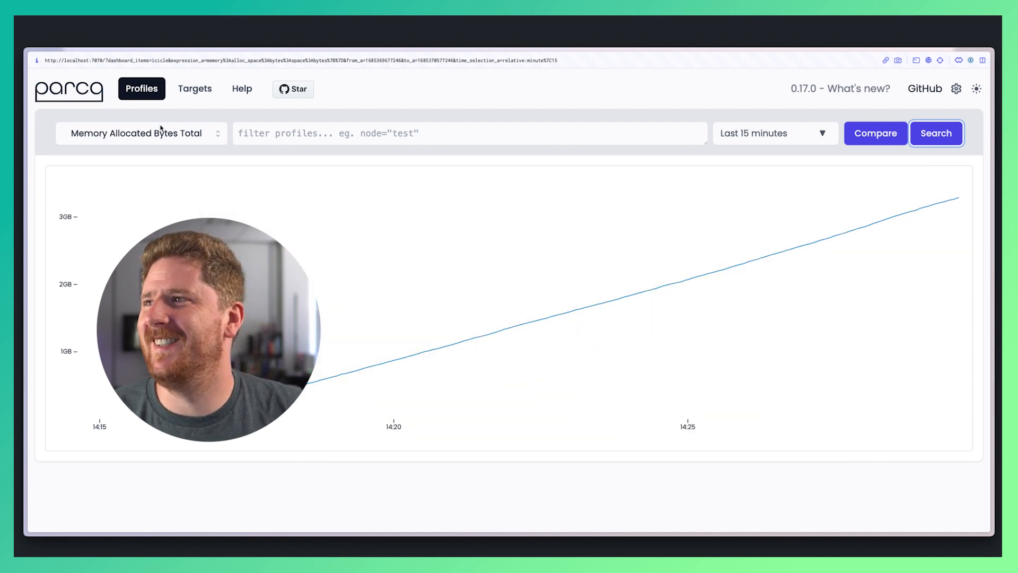
click(140, 133)
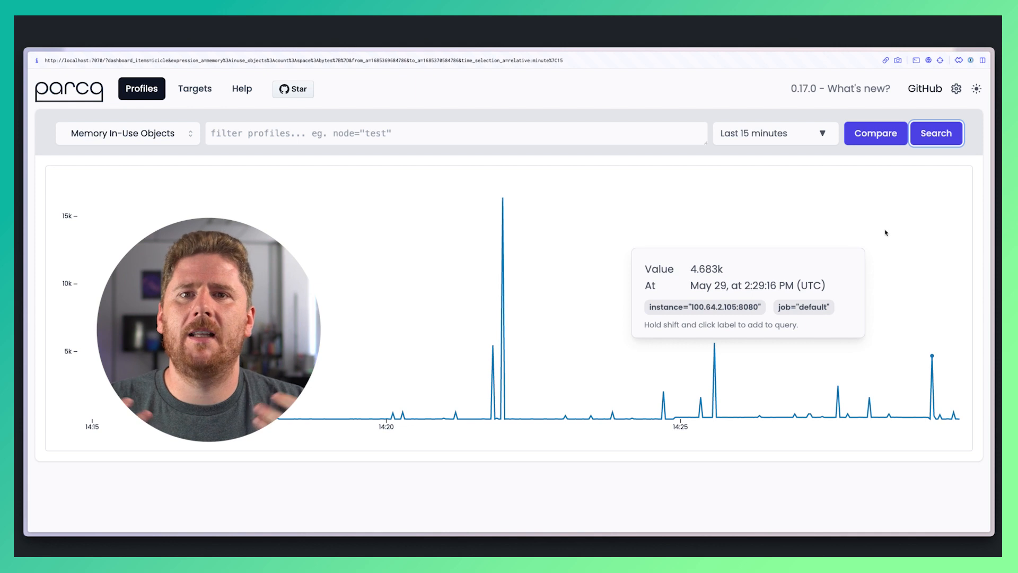
Graph the Memory In-Use Bytes profile and refresh it to capture the post-14:25 drop
click(127, 133)
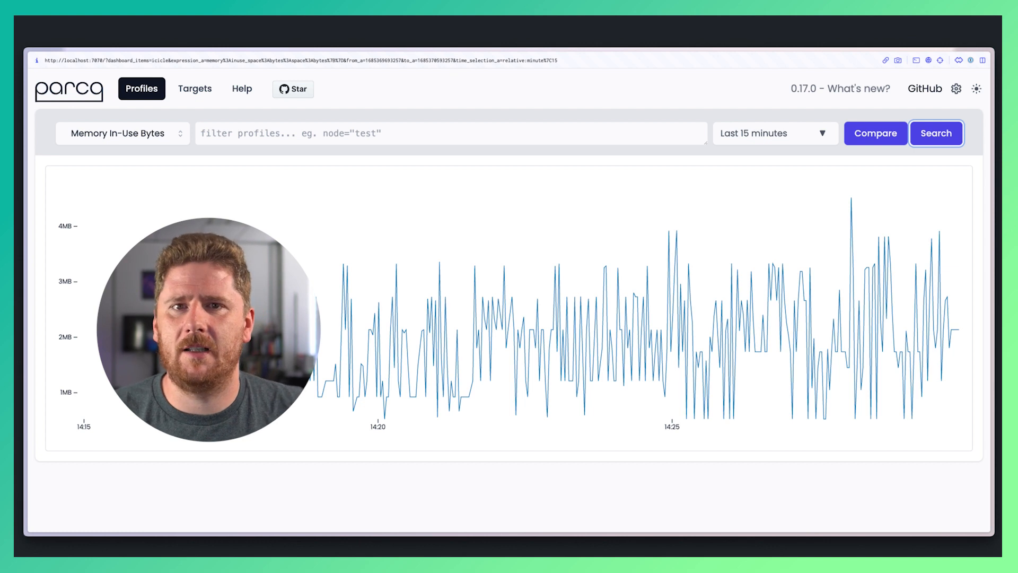
click(122, 133)
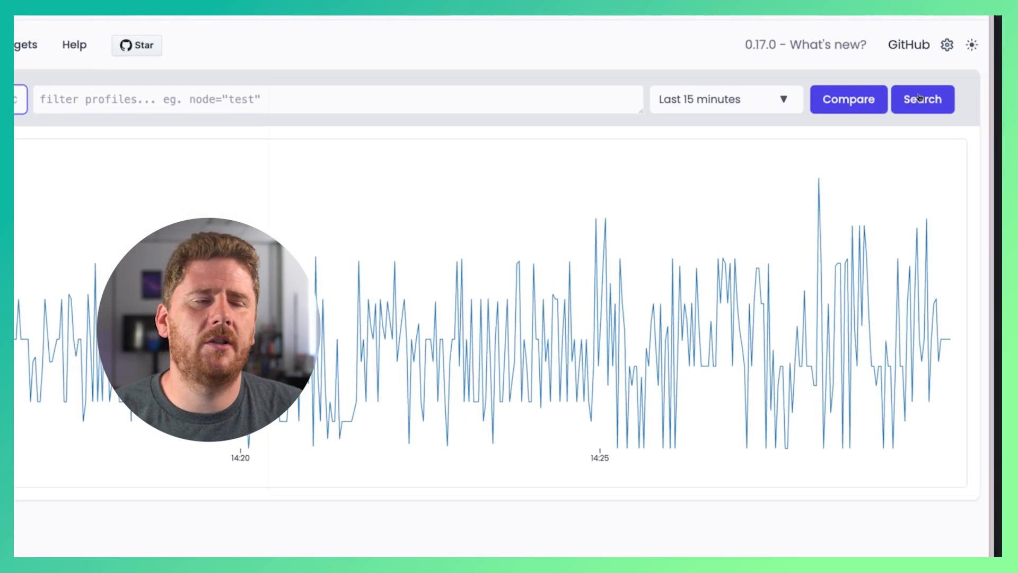
click(923, 99)
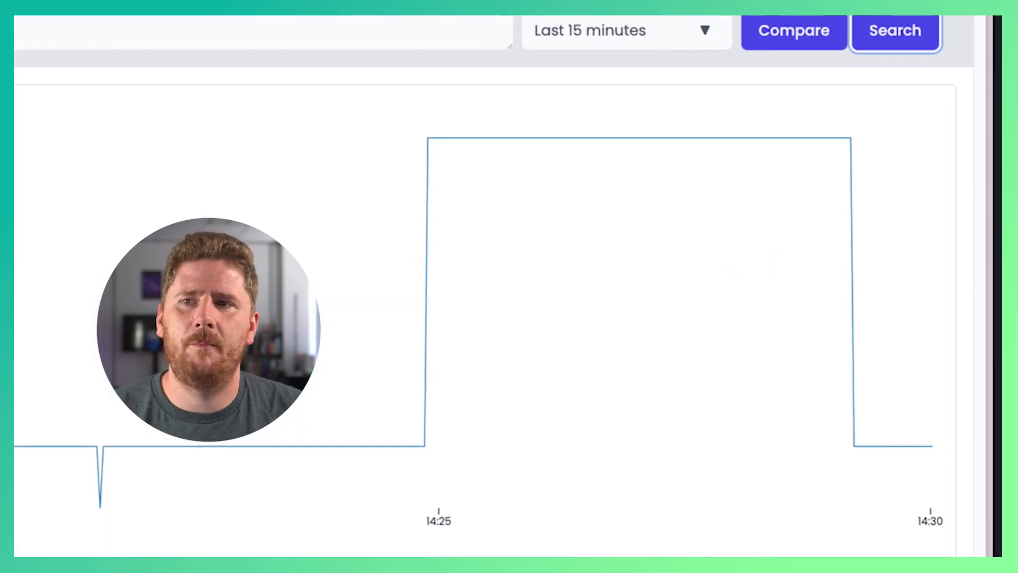